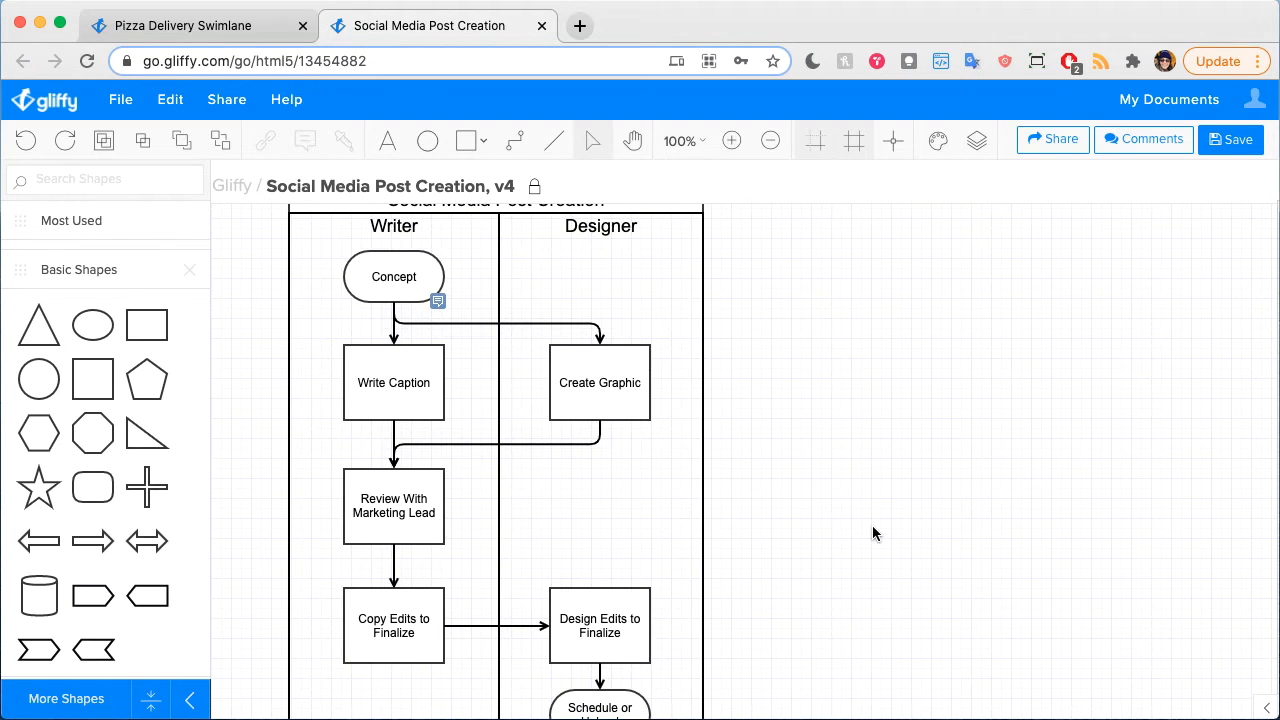
mouse_move(842, 298)
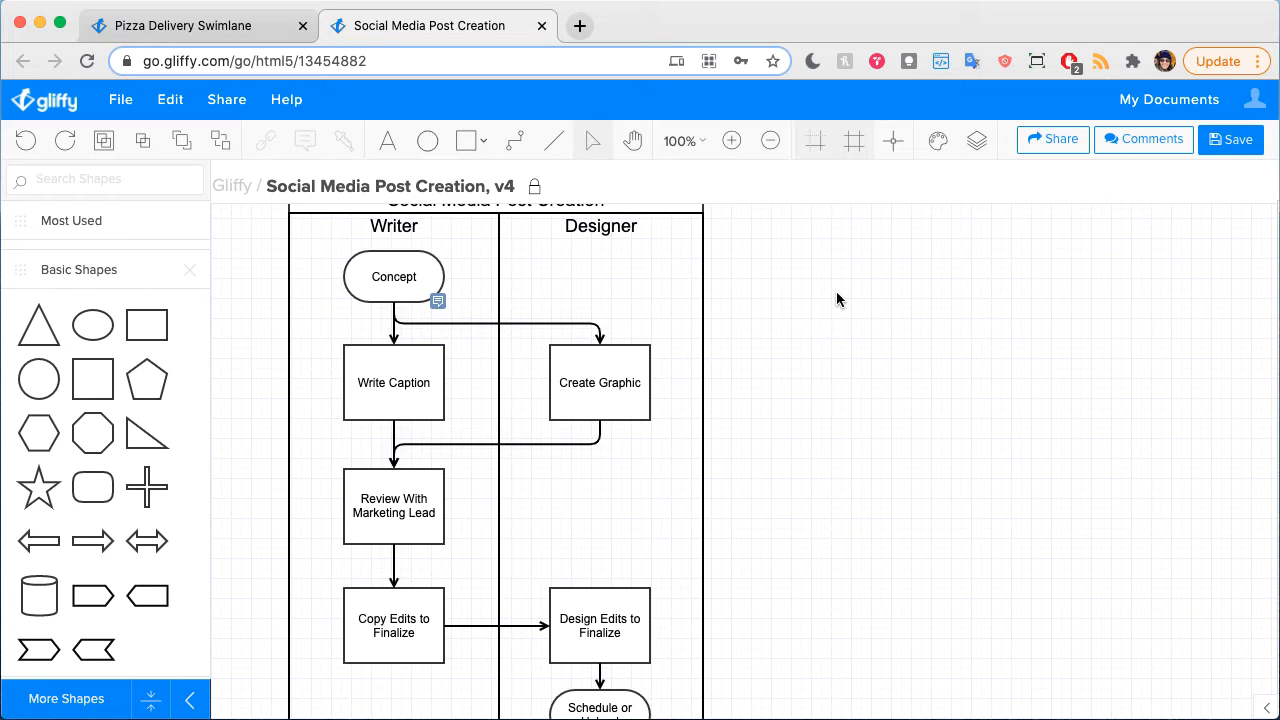
mouse_move(796, 302)
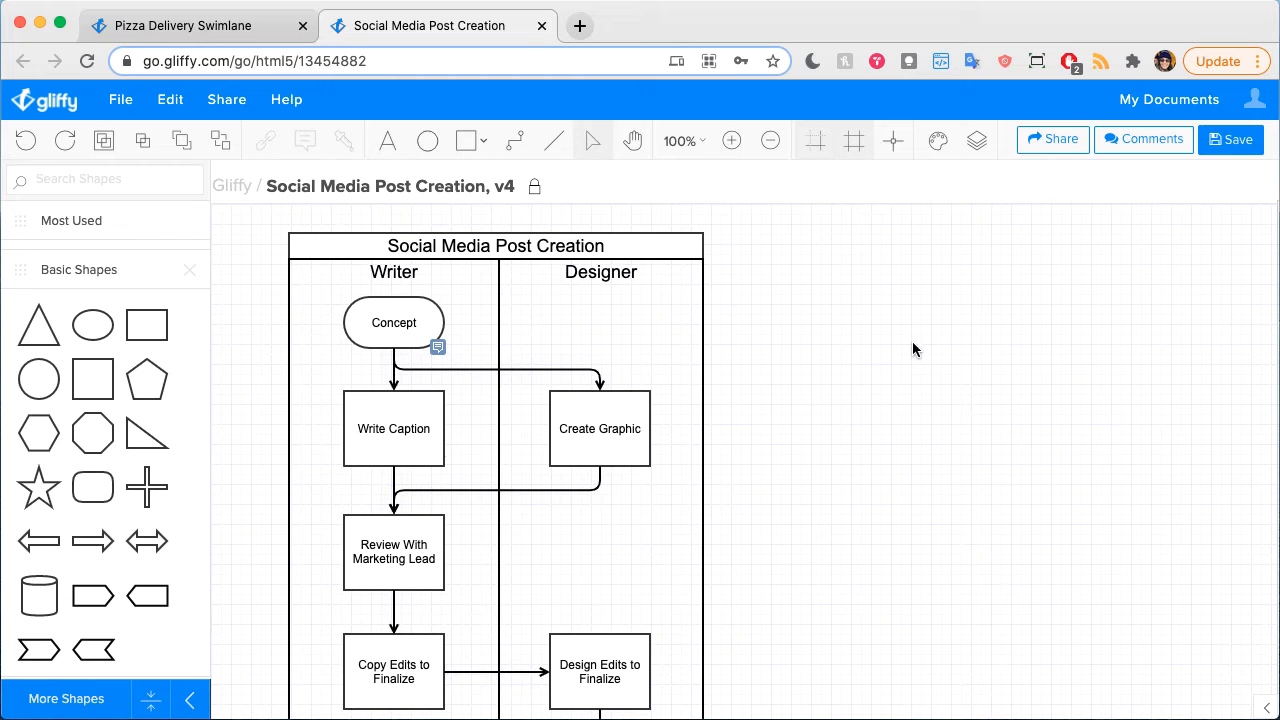
mouse_move(574, 478)
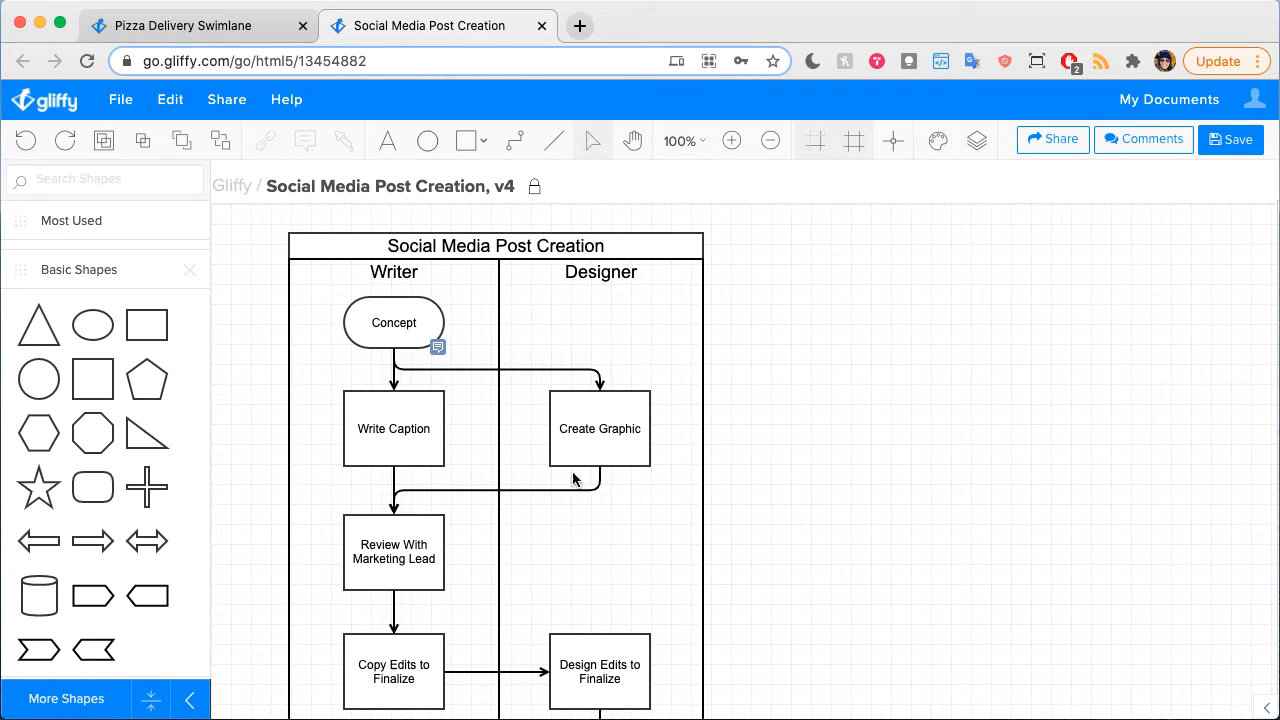
mouse_move(540, 503)
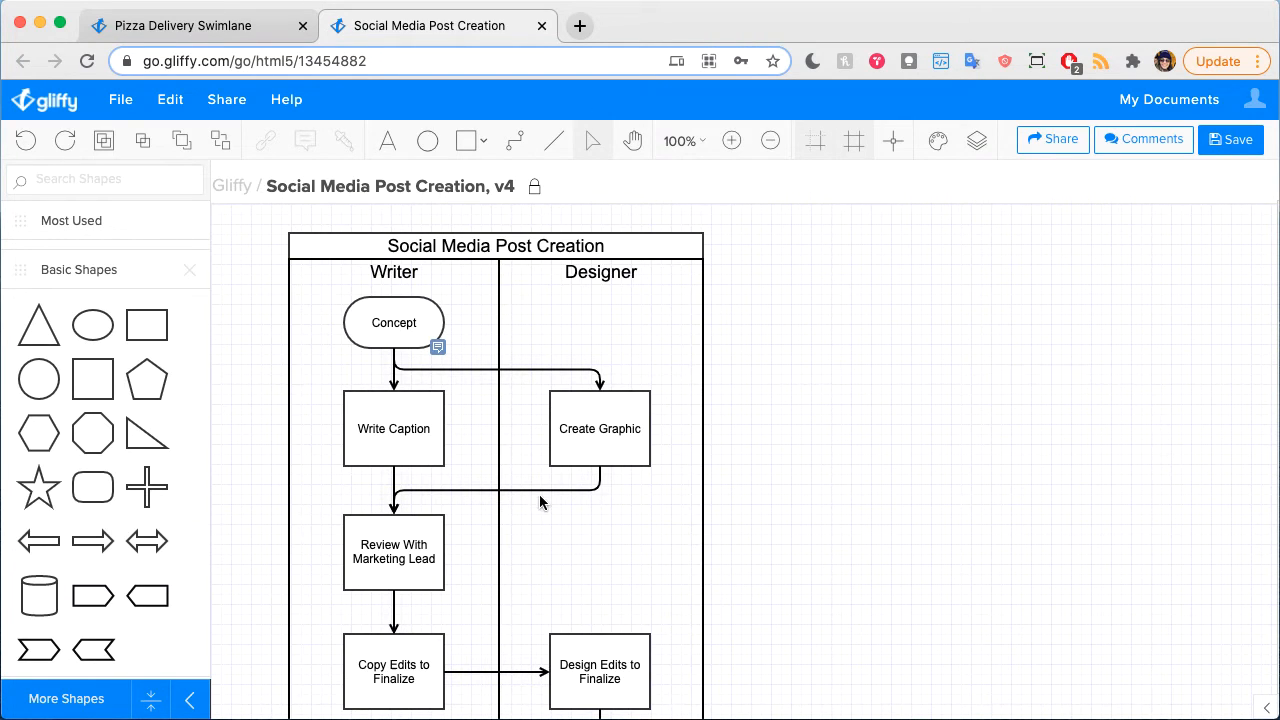
Step: Switch to the Pizza Delivery Swimlane diagram and zoom to 75% to show all lanes
scroll(down, 3)
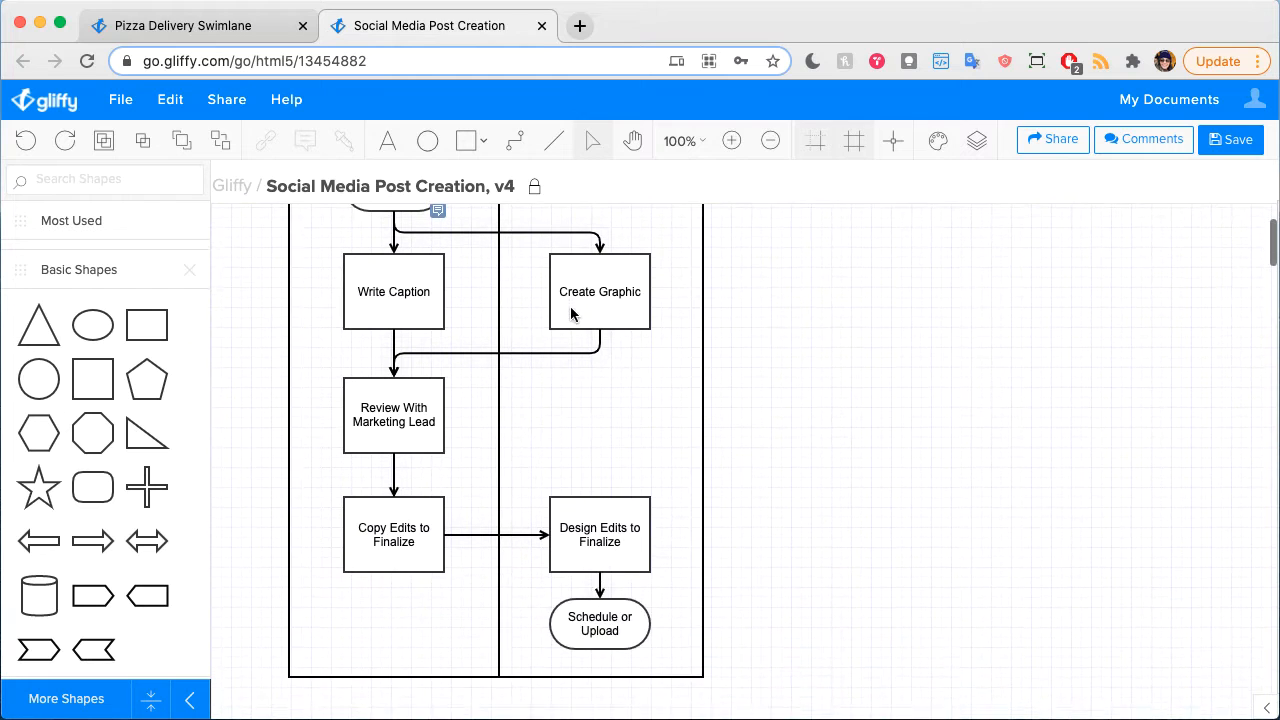
click(180, 25)
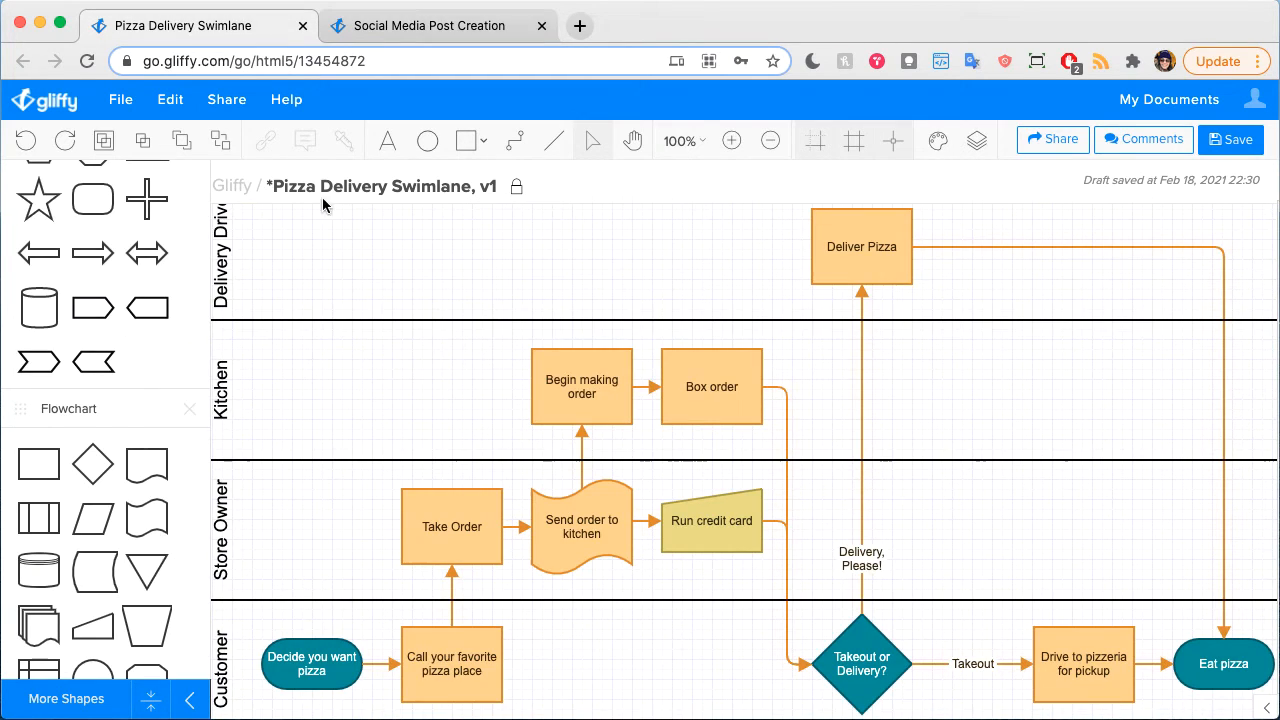
click(683, 140)
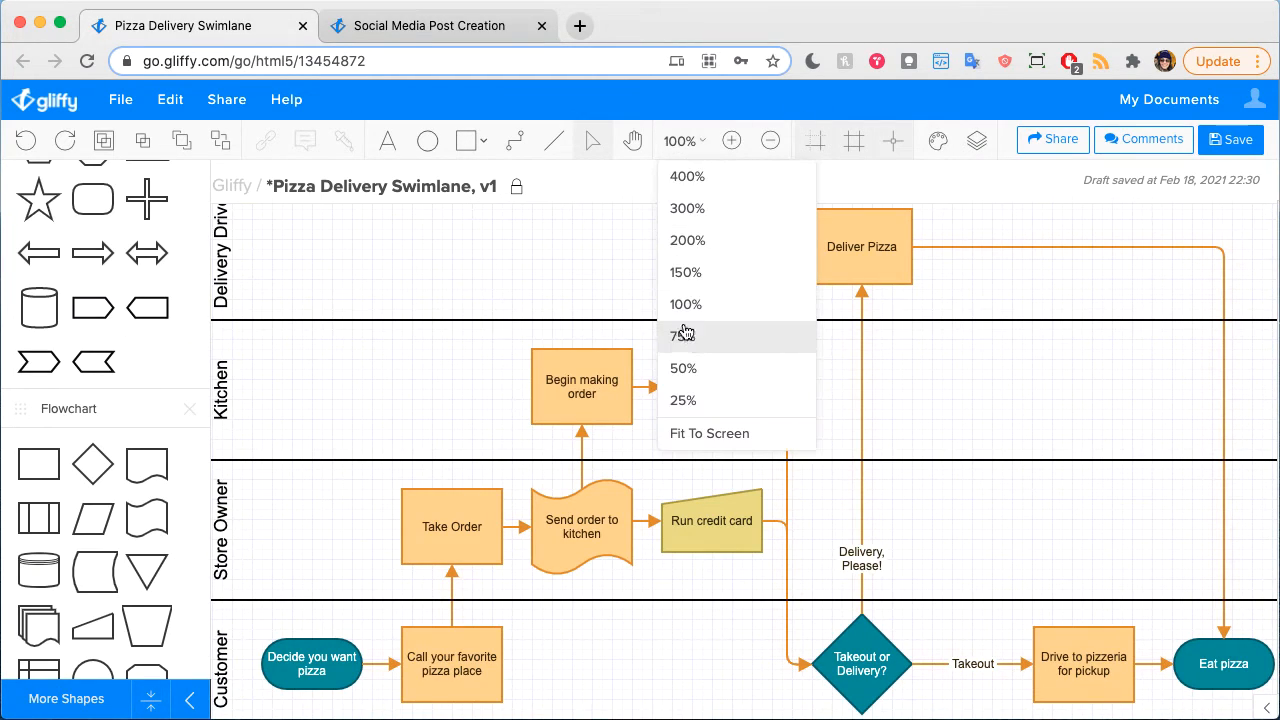
click(683, 336)
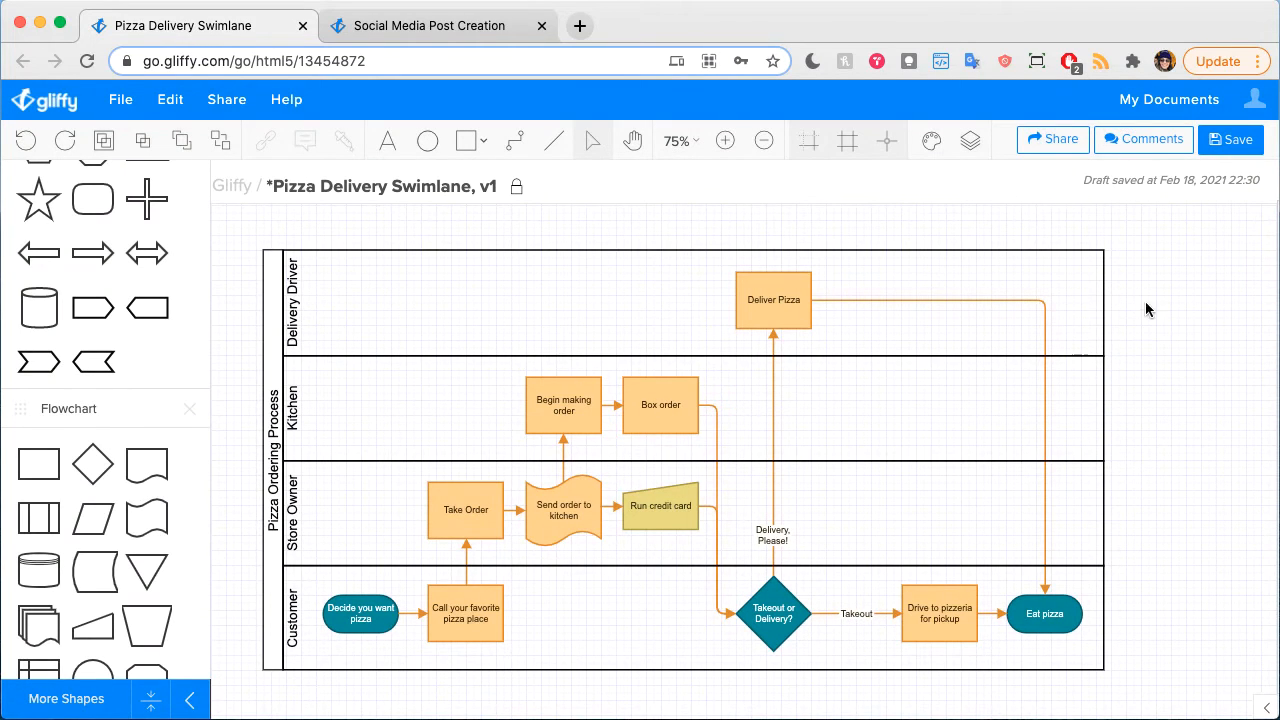
mouse_move(1060, 498)
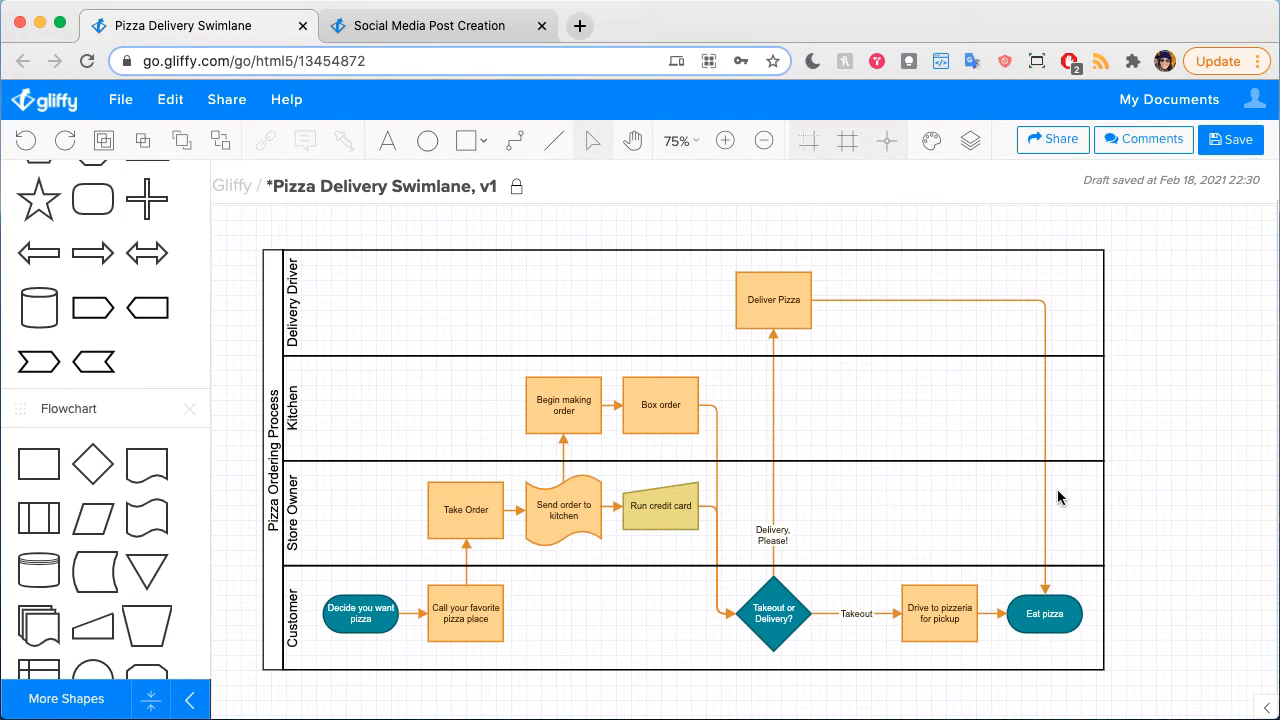
mouse_move(773, 557)
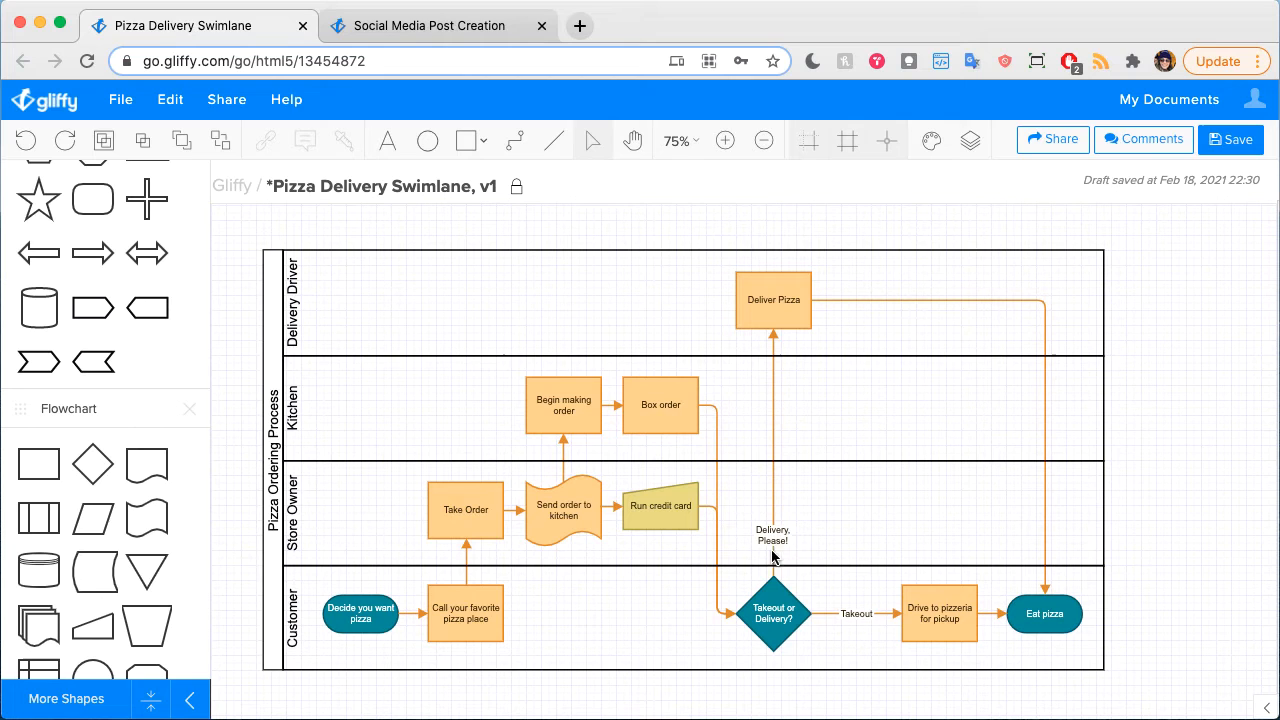
mouse_move(770, 550)
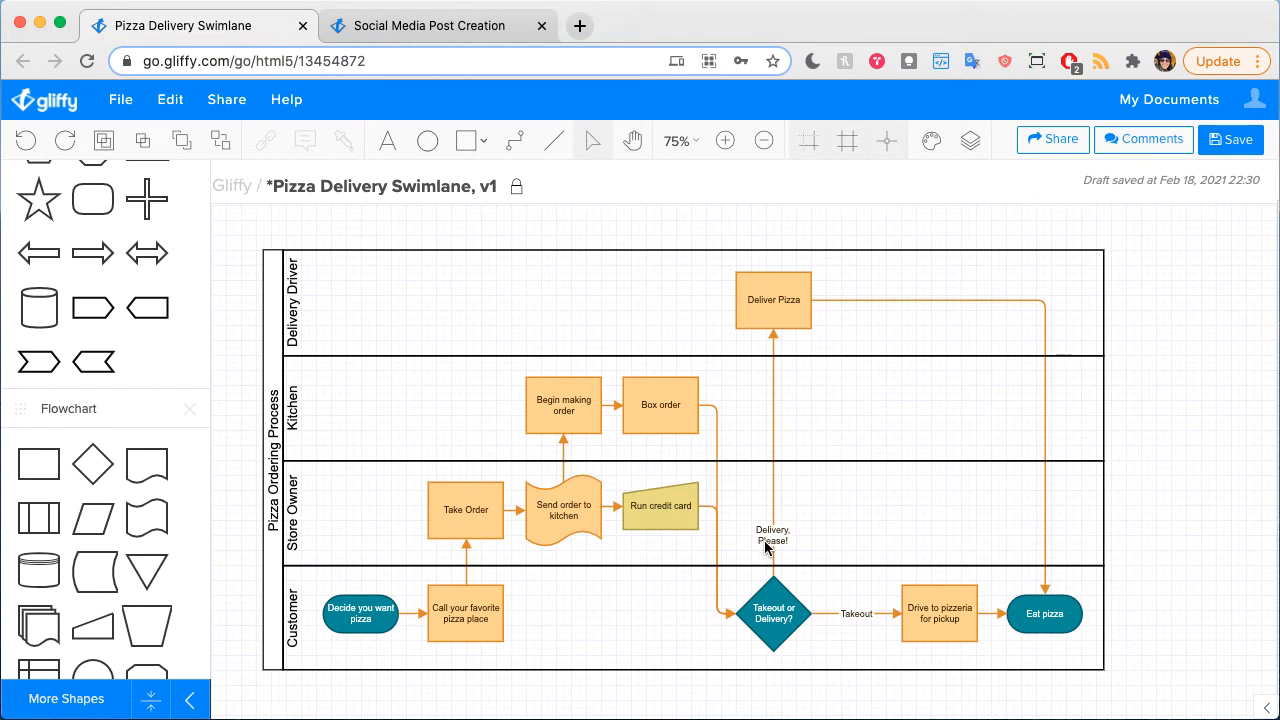
mouse_move(1167, 421)
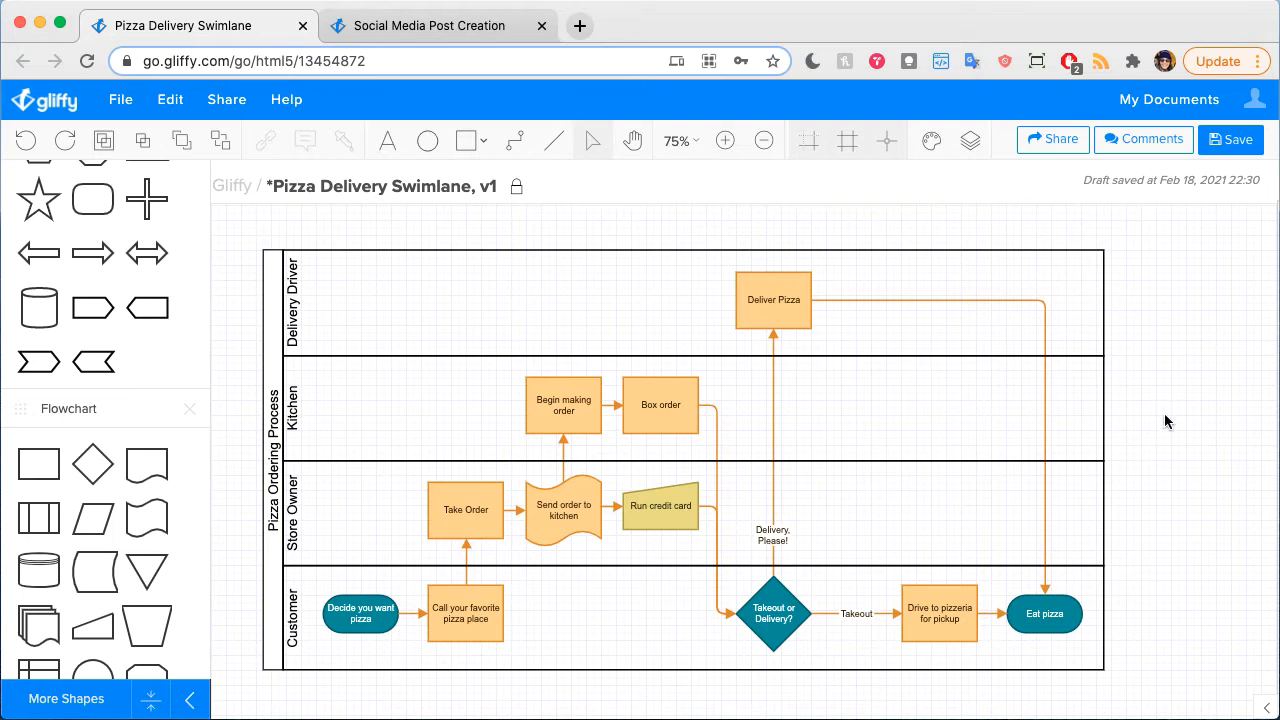
mouse_move(668, 431)
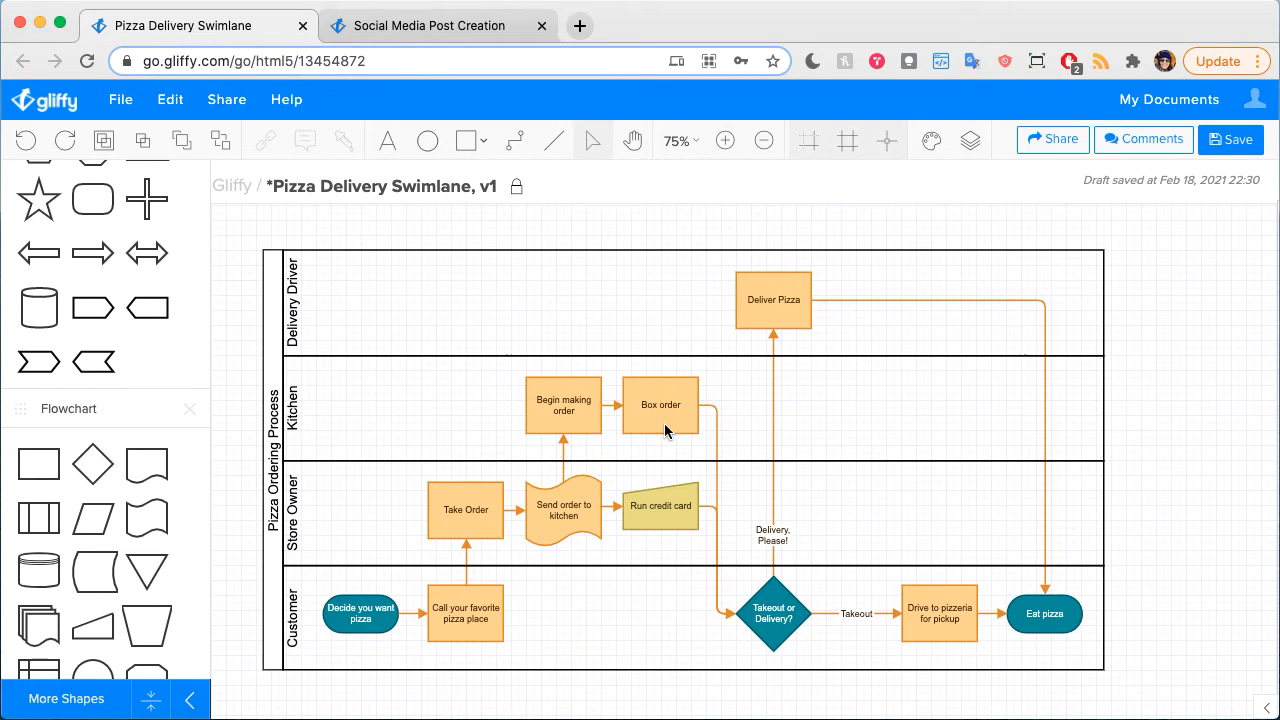
mouse_move(1007, 137)
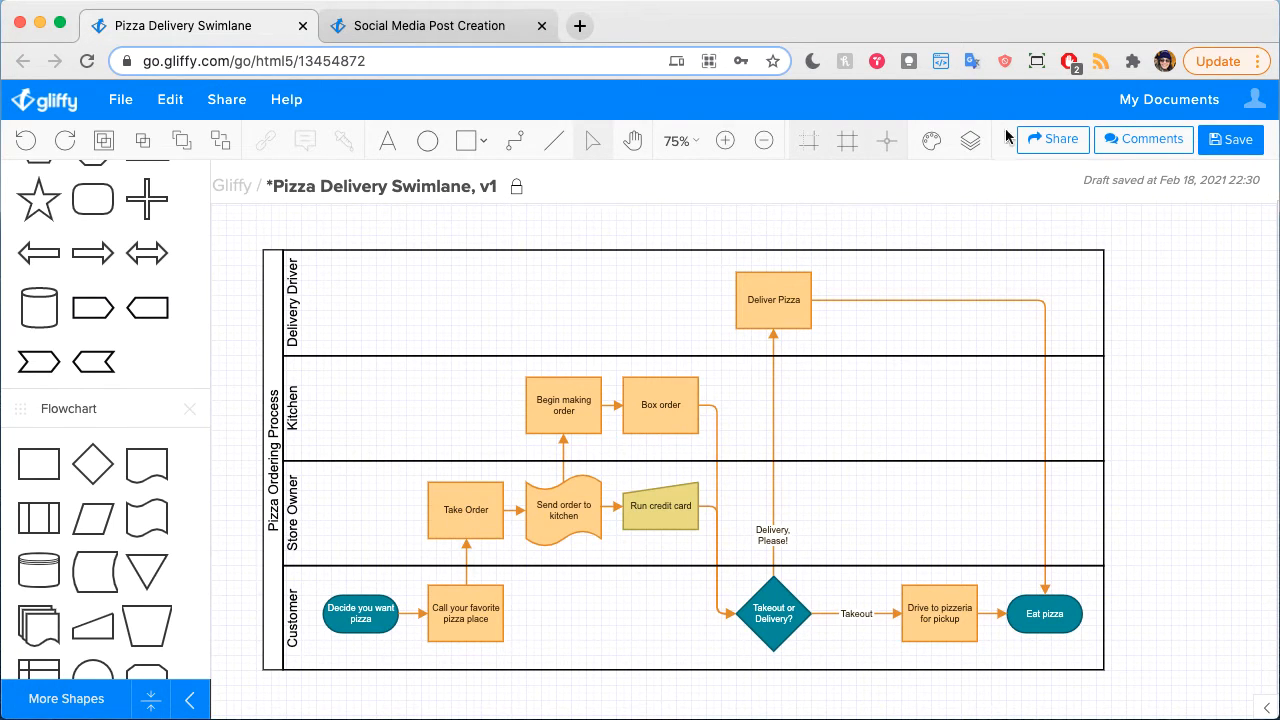
Step: Hide the Lanes layer and move Deliver Pizza beside the Delivery, Please! branch
click(969, 139)
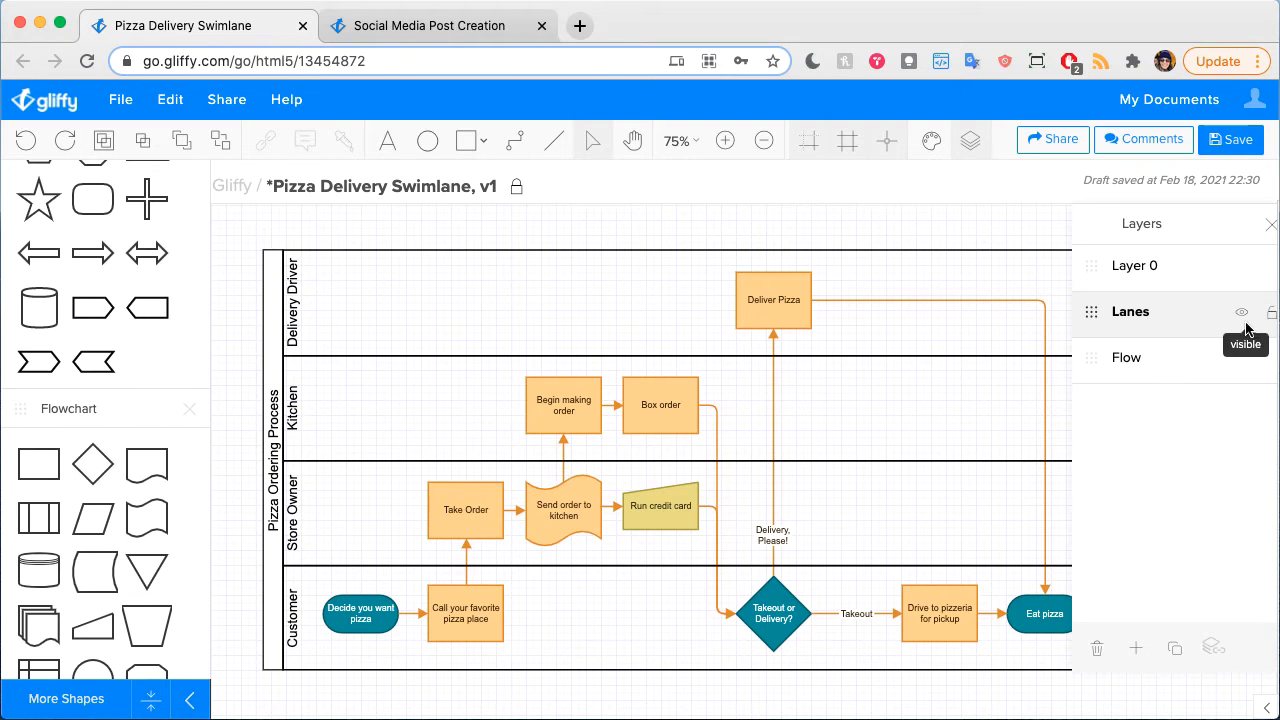
click(1241, 312)
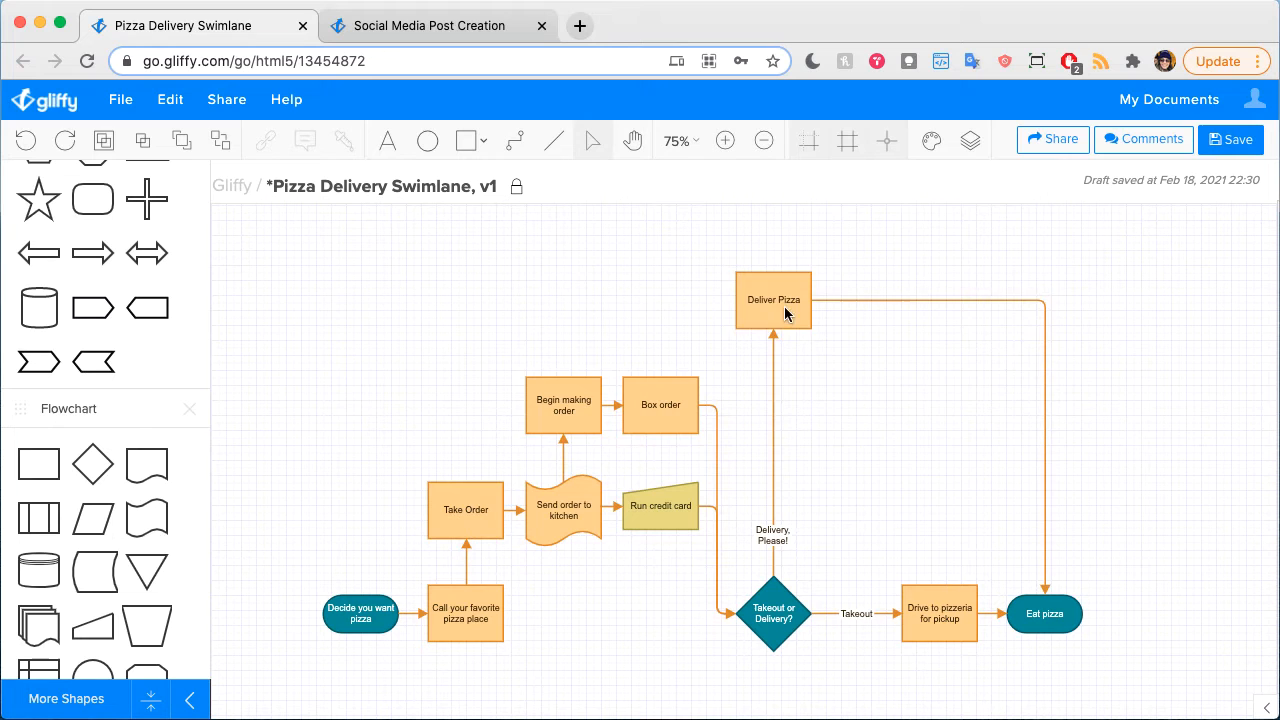
drag(773, 300, 902, 461)
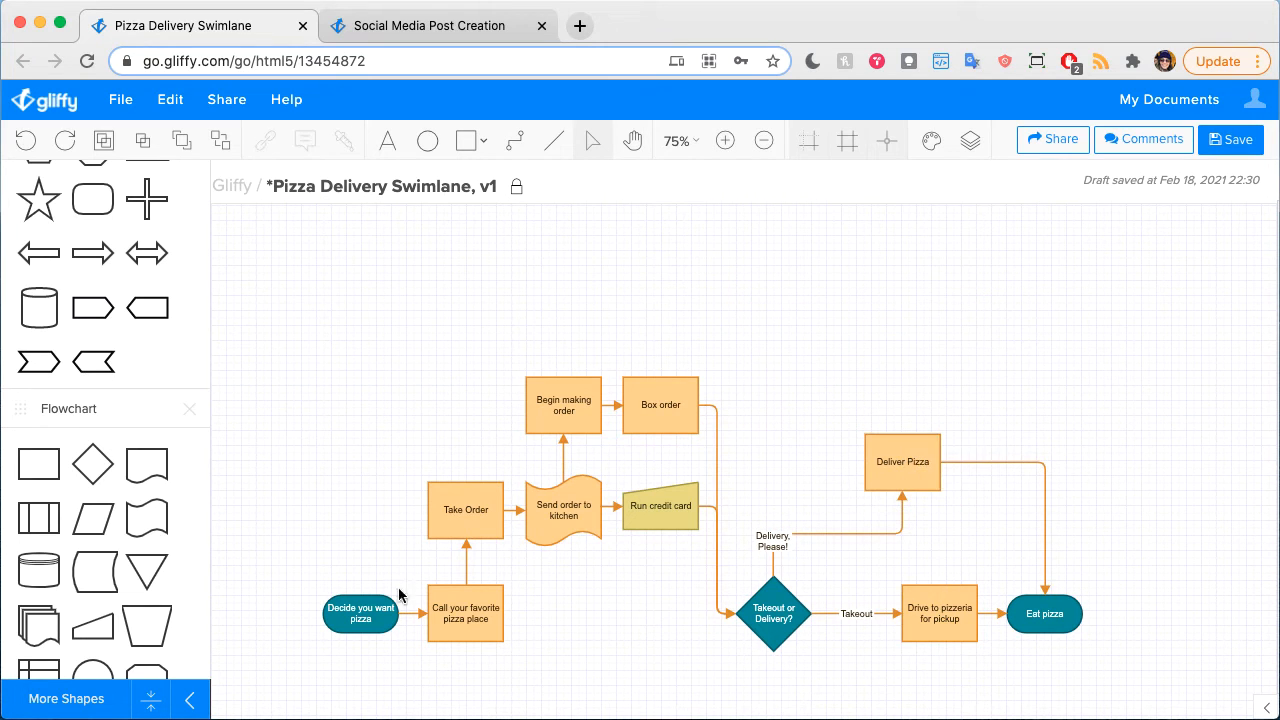
Step: Enter the text 'Kitchen' on the flowchart
click(360, 613)
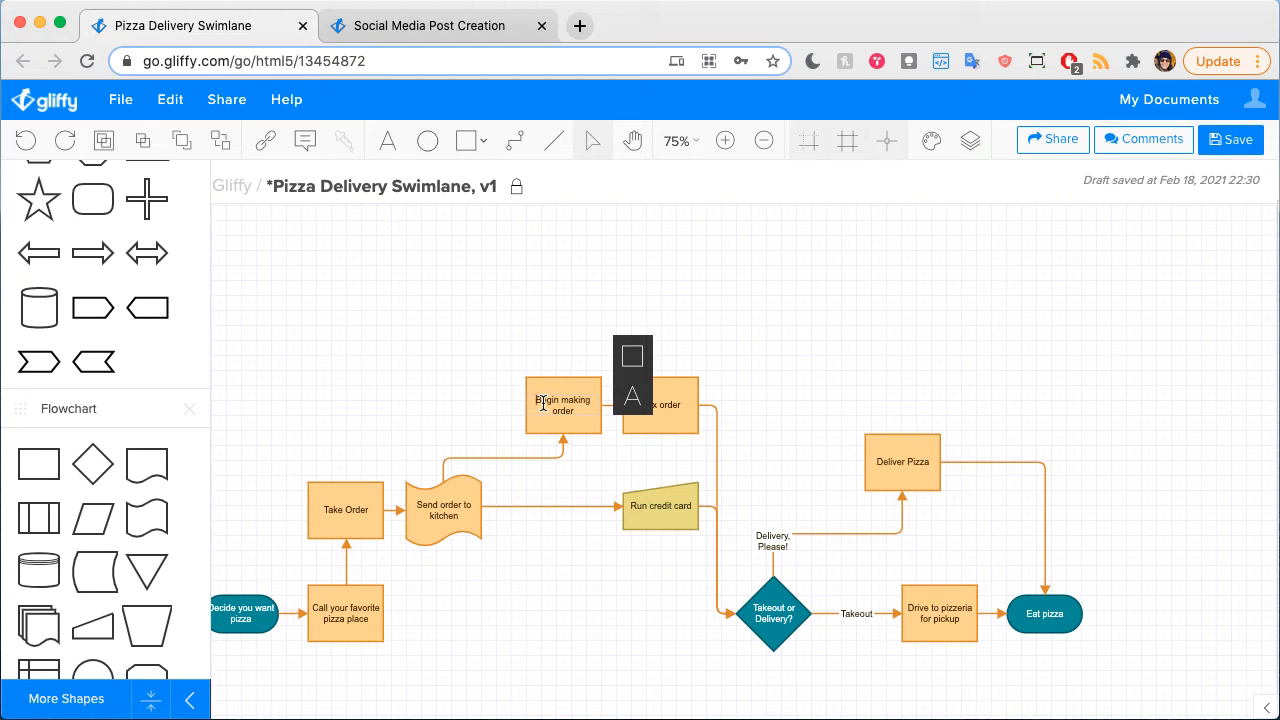
text(Kitchen b)
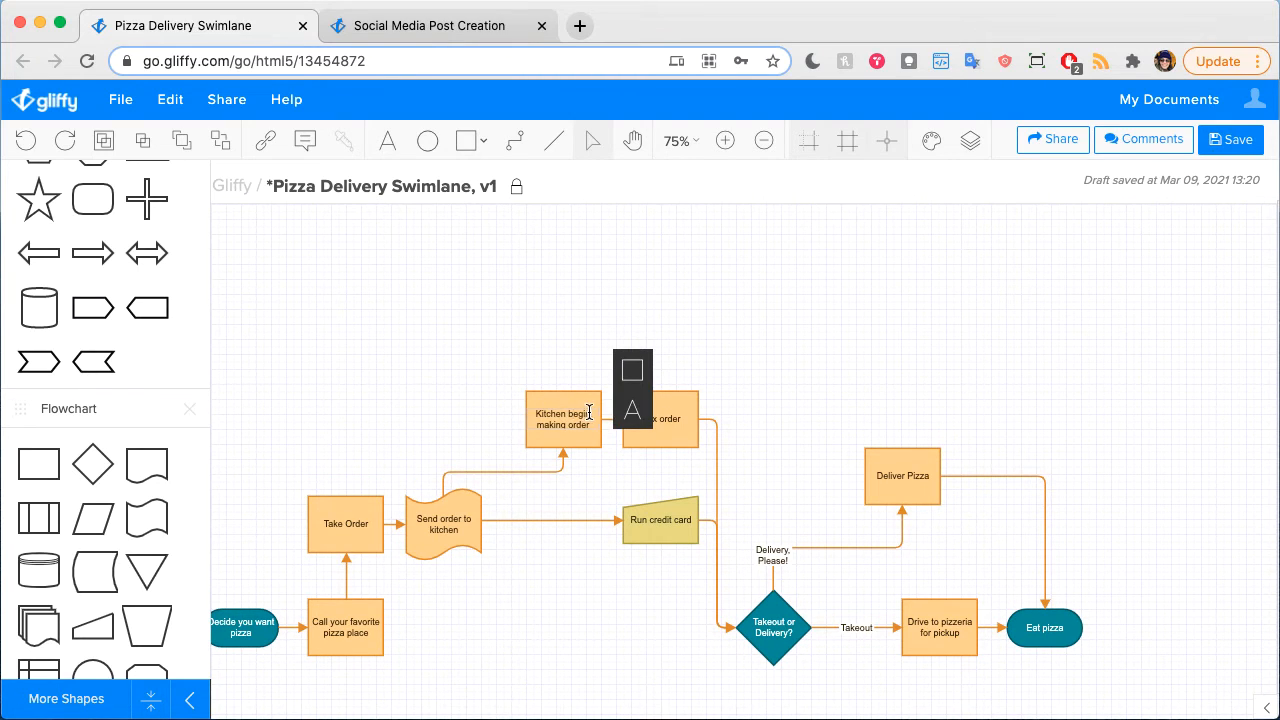
click(568, 582)
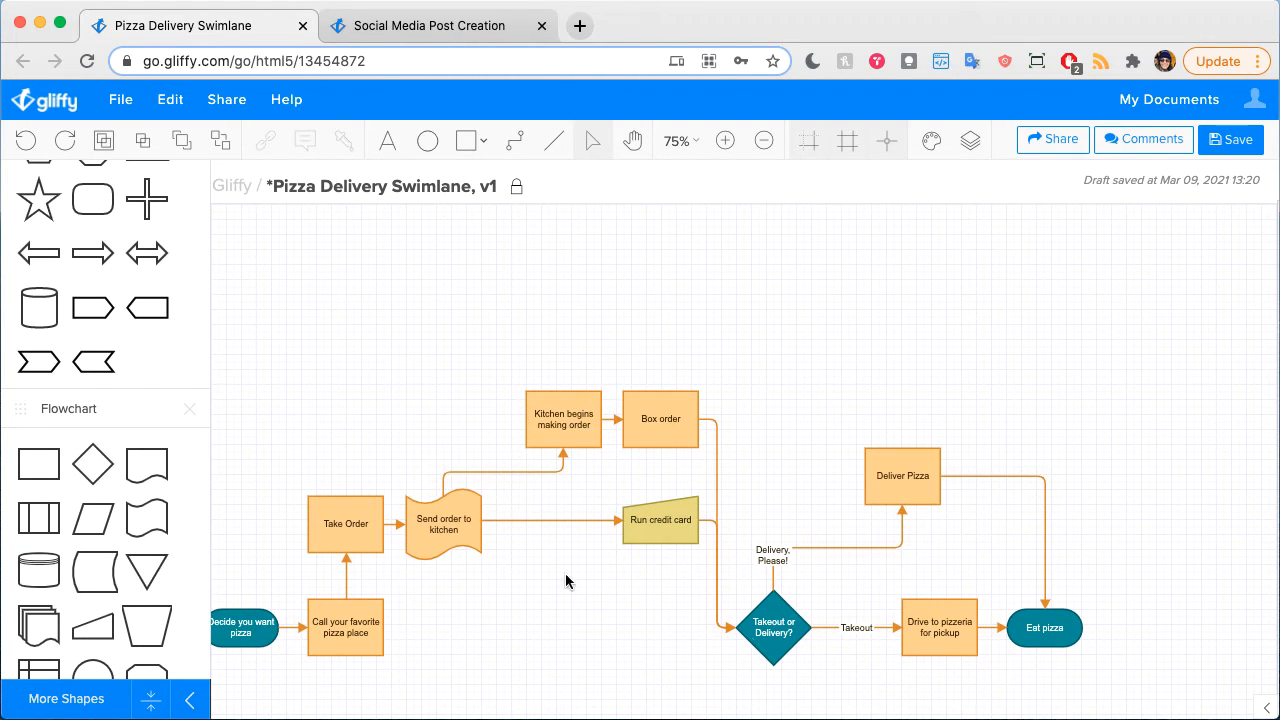
mouse_move(538, 422)
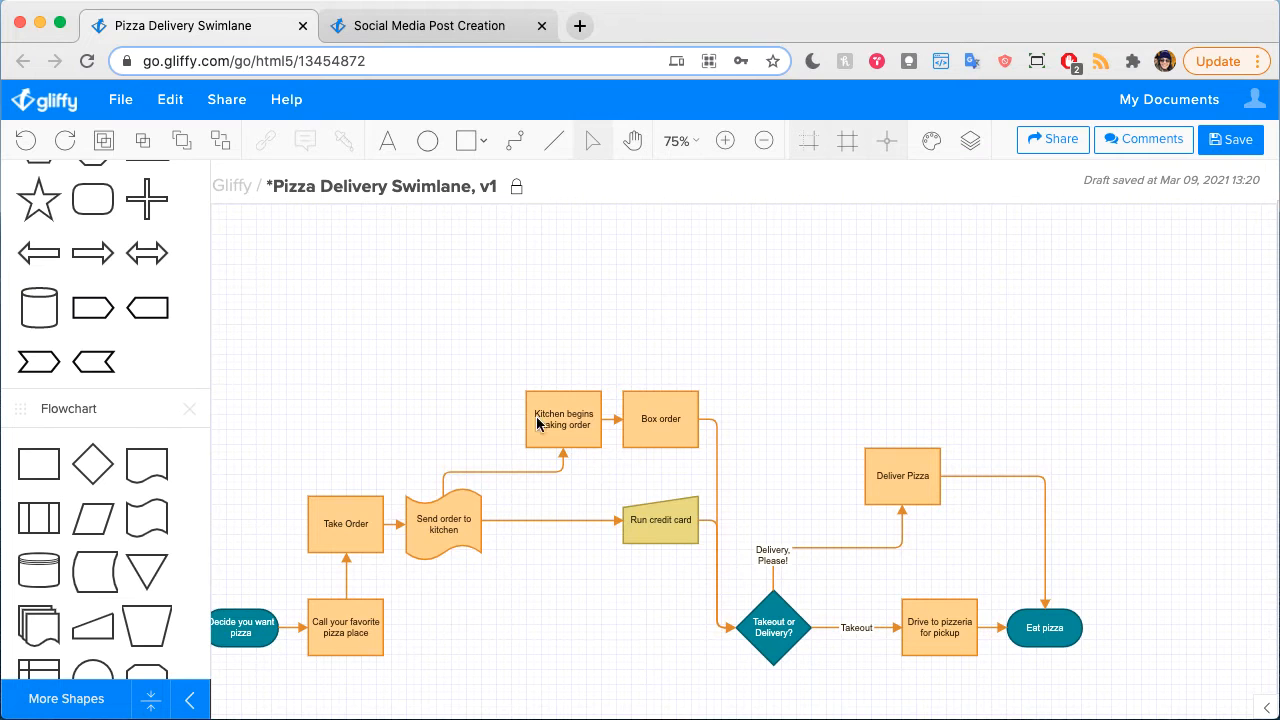
click(25, 140)
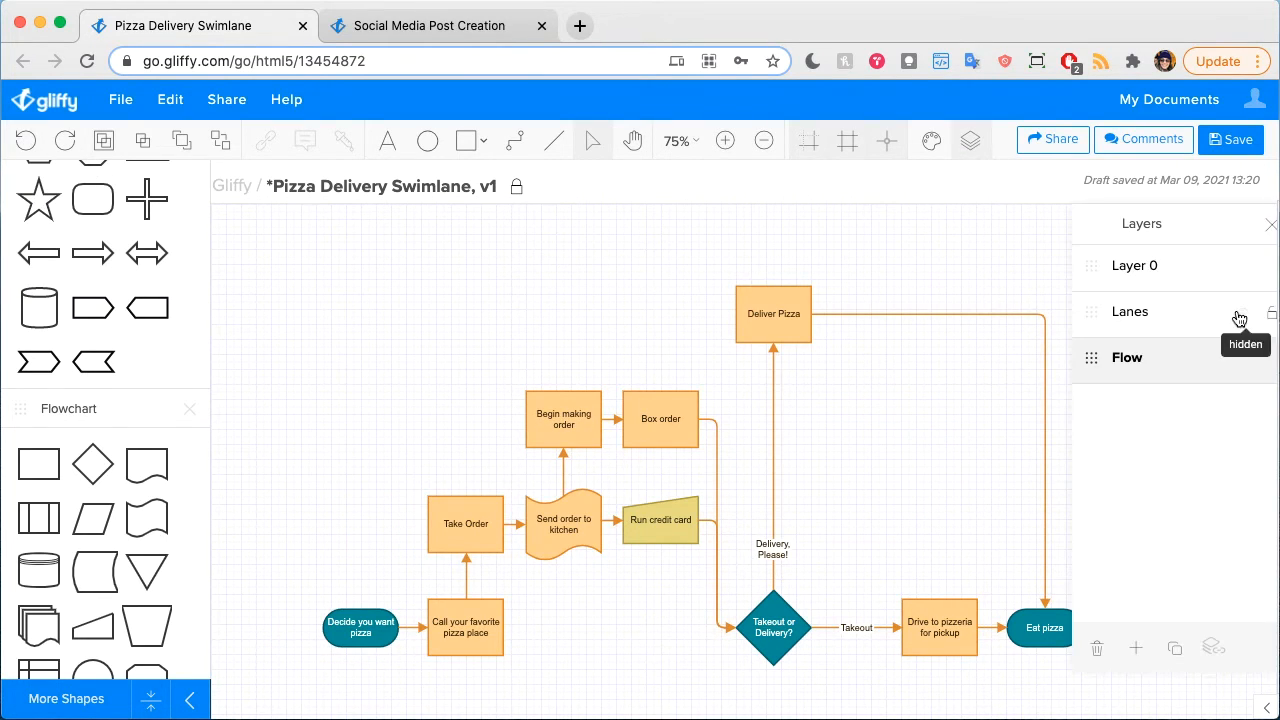
Step: Make the hidden Lanes layer visible again
click(1240, 313)
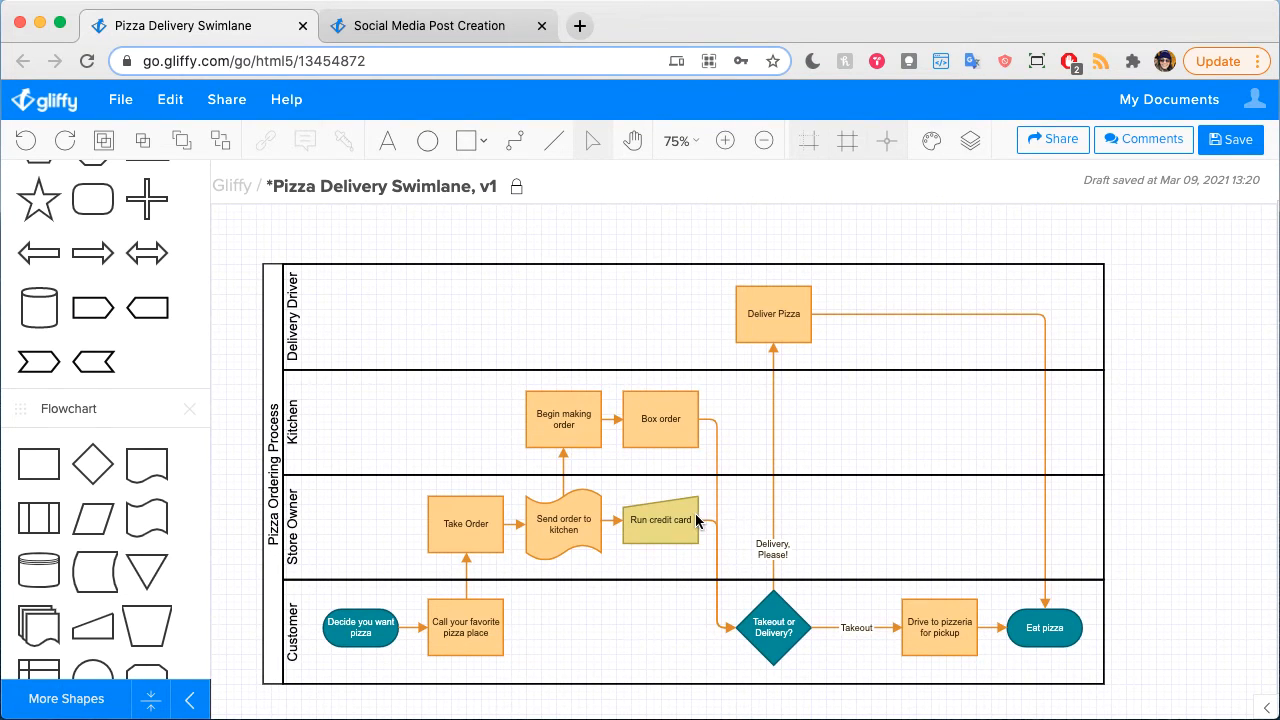
mouse_move(295, 512)
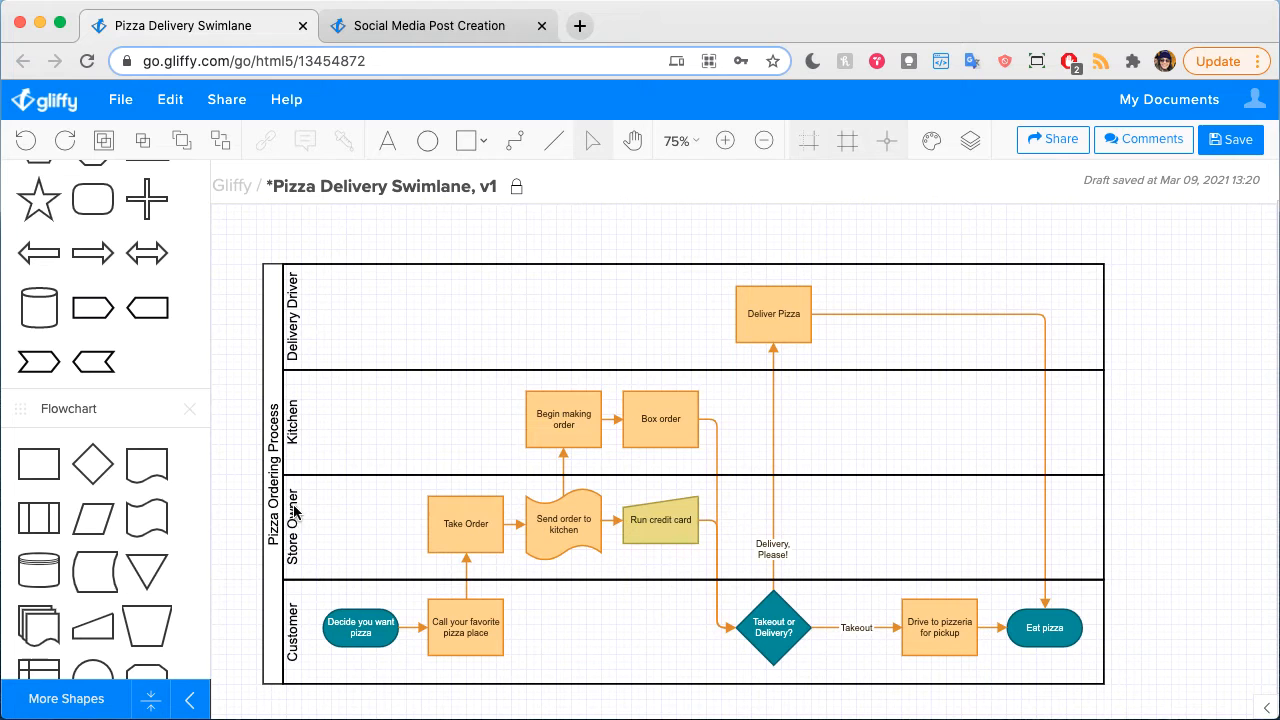
mouse_move(462, 518)
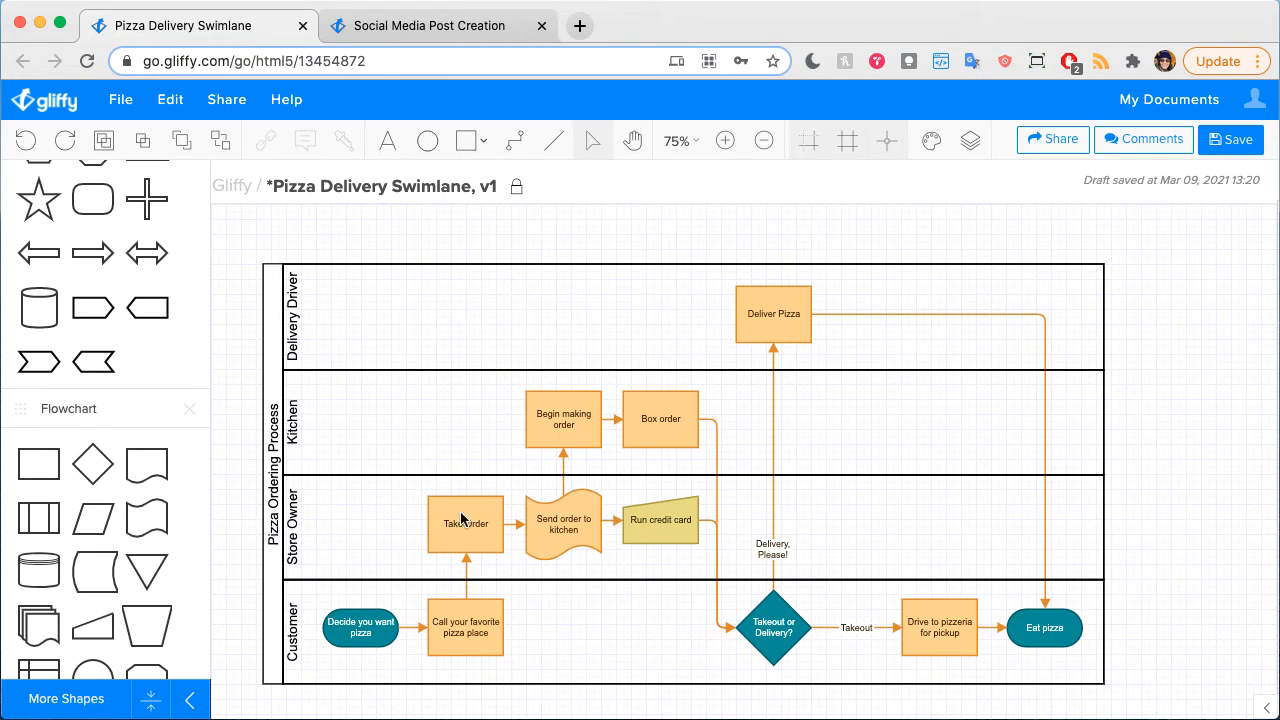
mouse_move(685, 537)
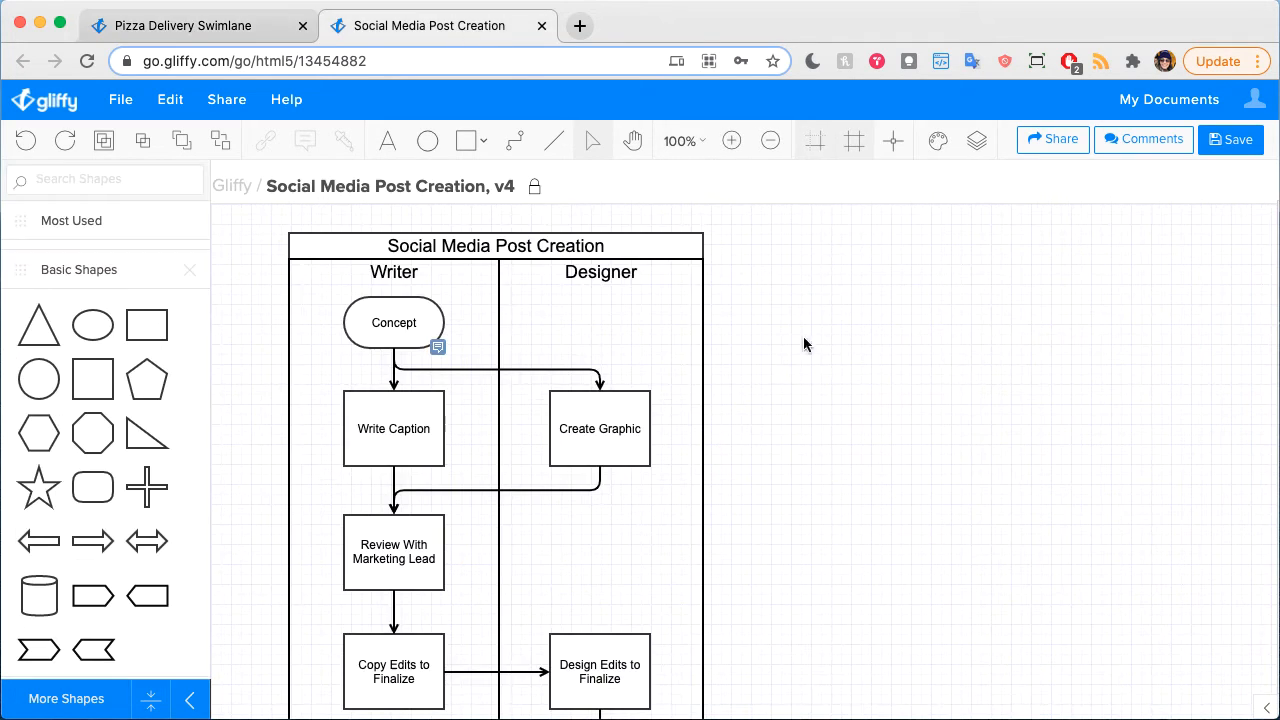
mouse_move(435, 343)
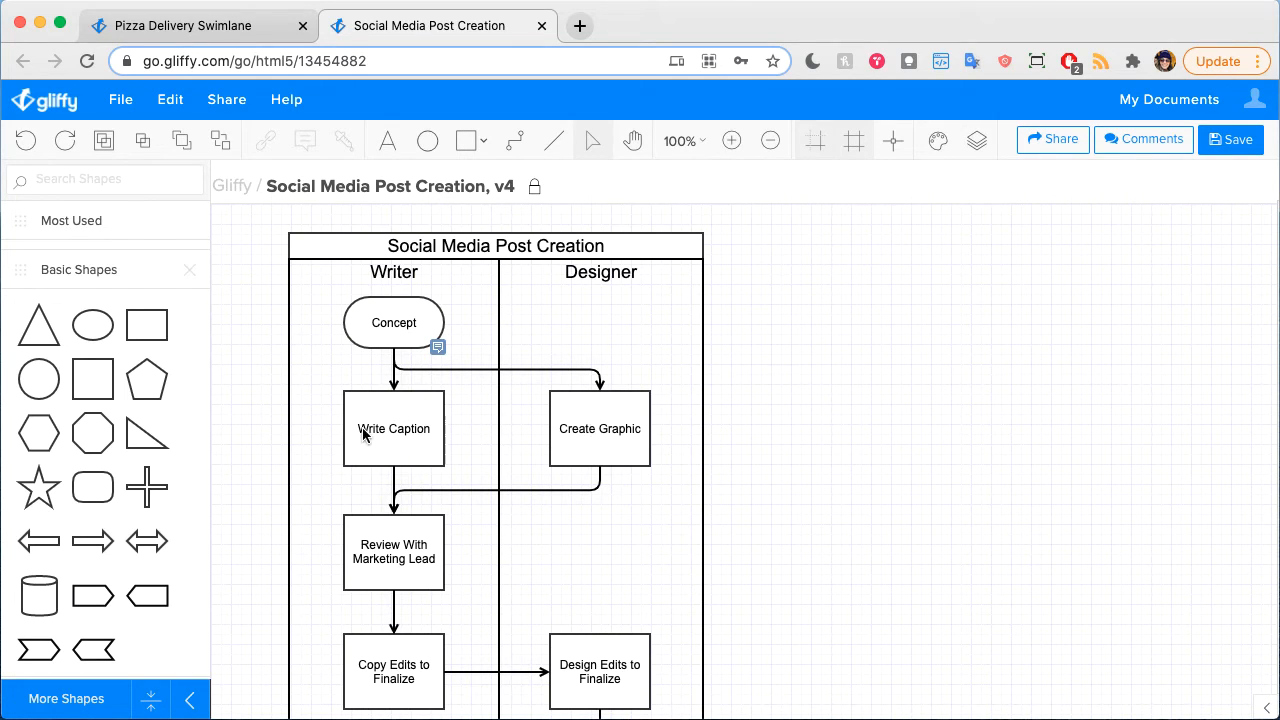
Step: Scroll down the diagram and switch to the Social Media Post Creation tab
scroll(down, 3)
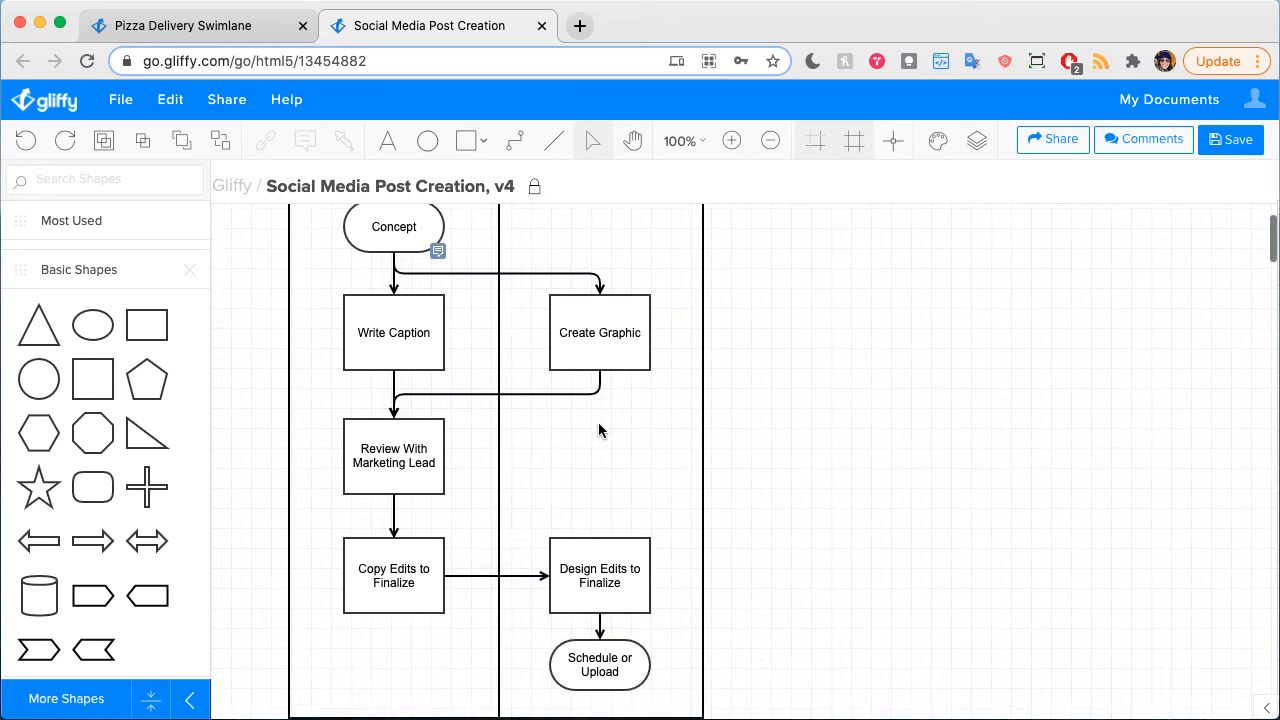
click(195, 25)
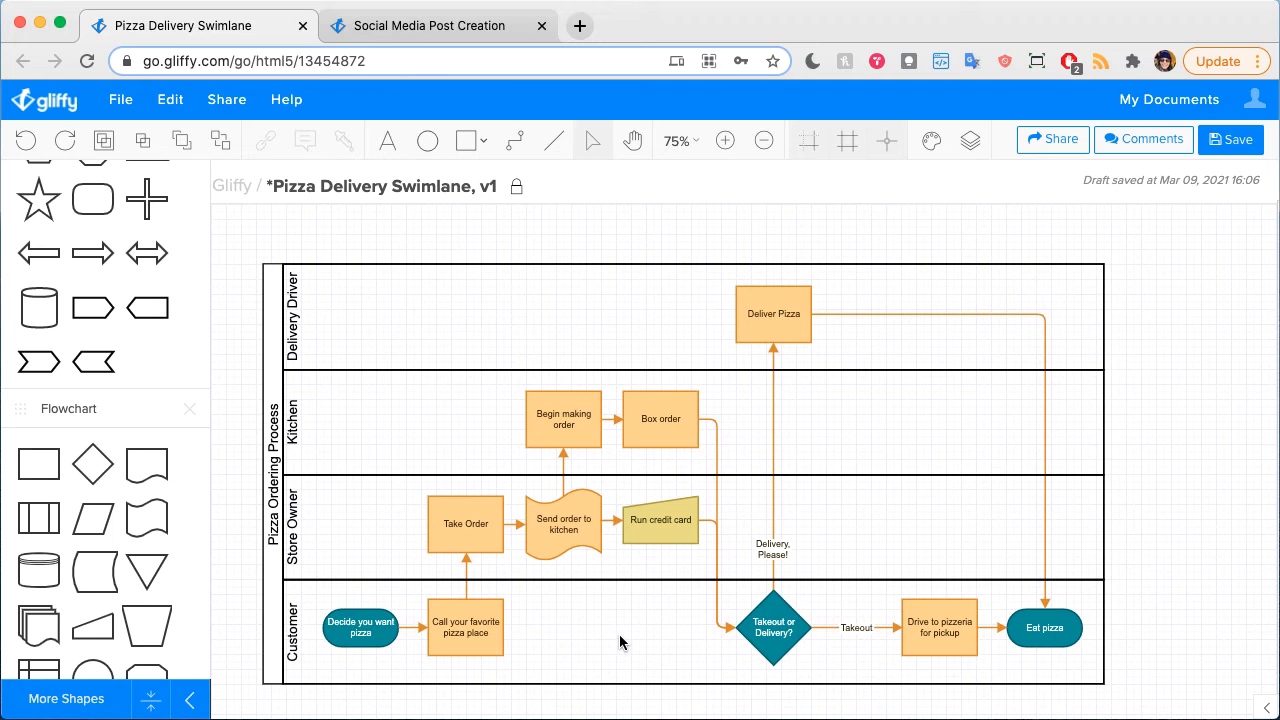
mouse_move(850, 608)
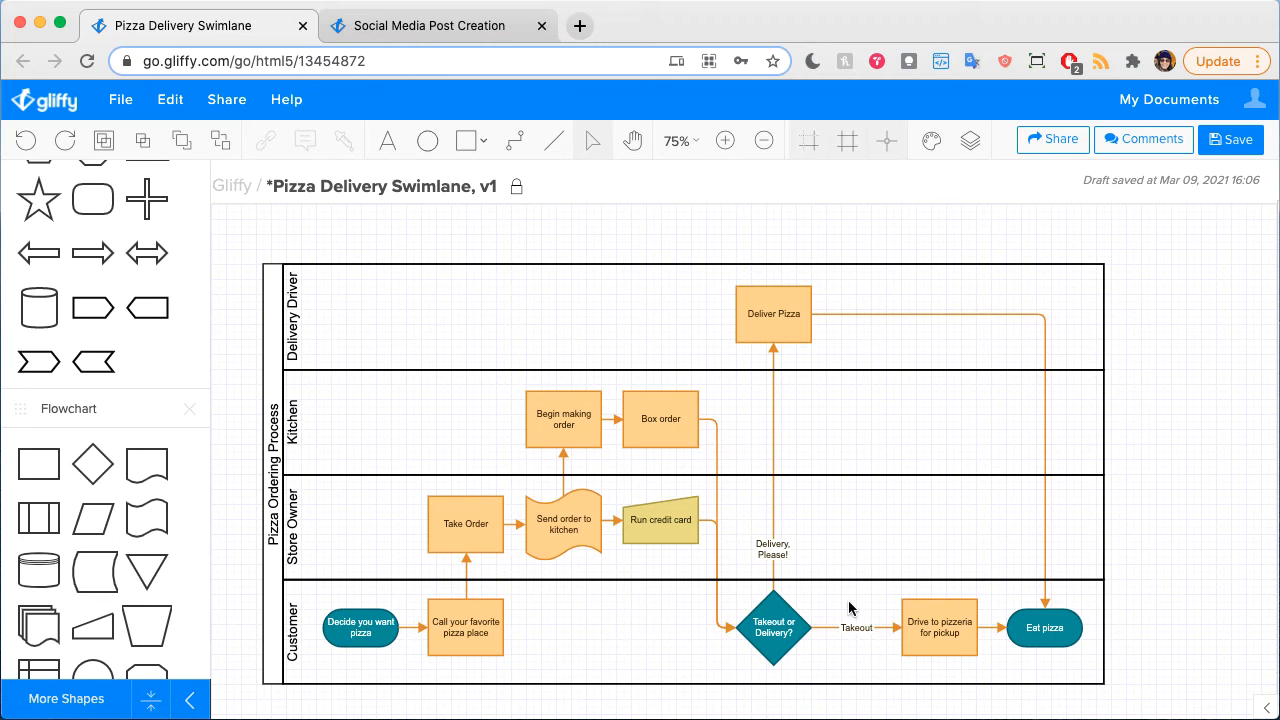
mouse_move(843, 326)
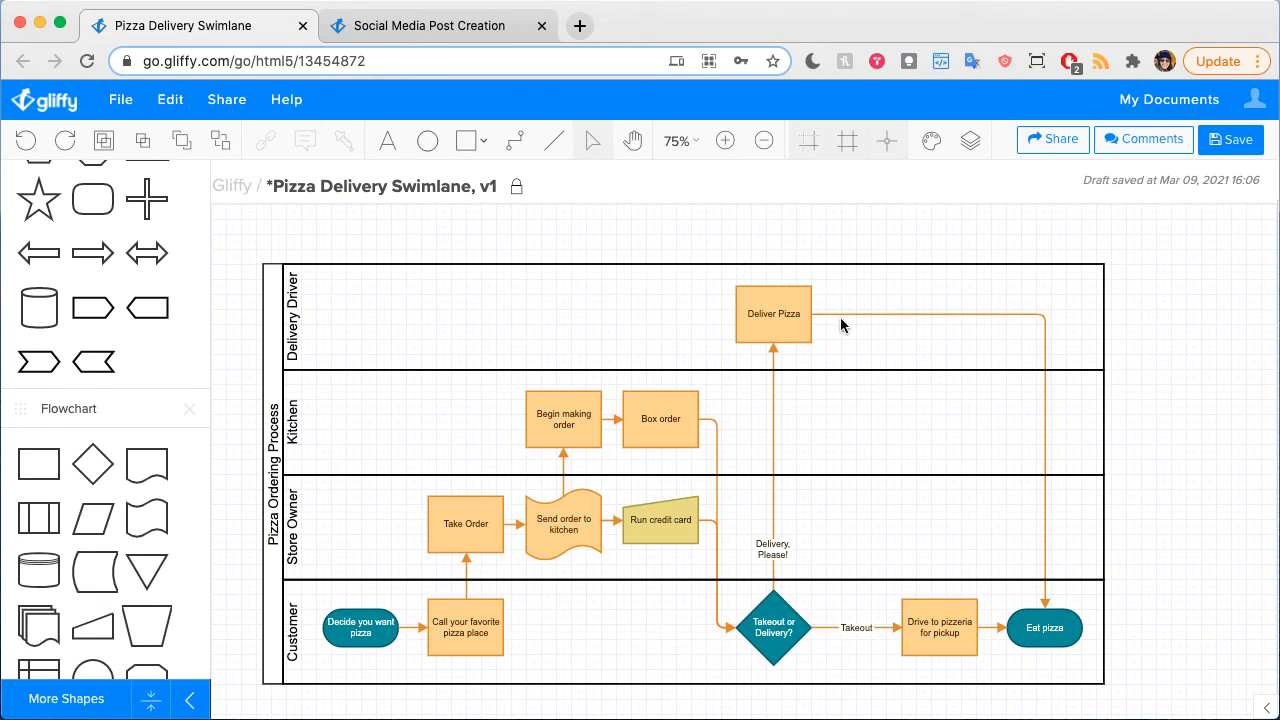
mouse_move(847, 582)
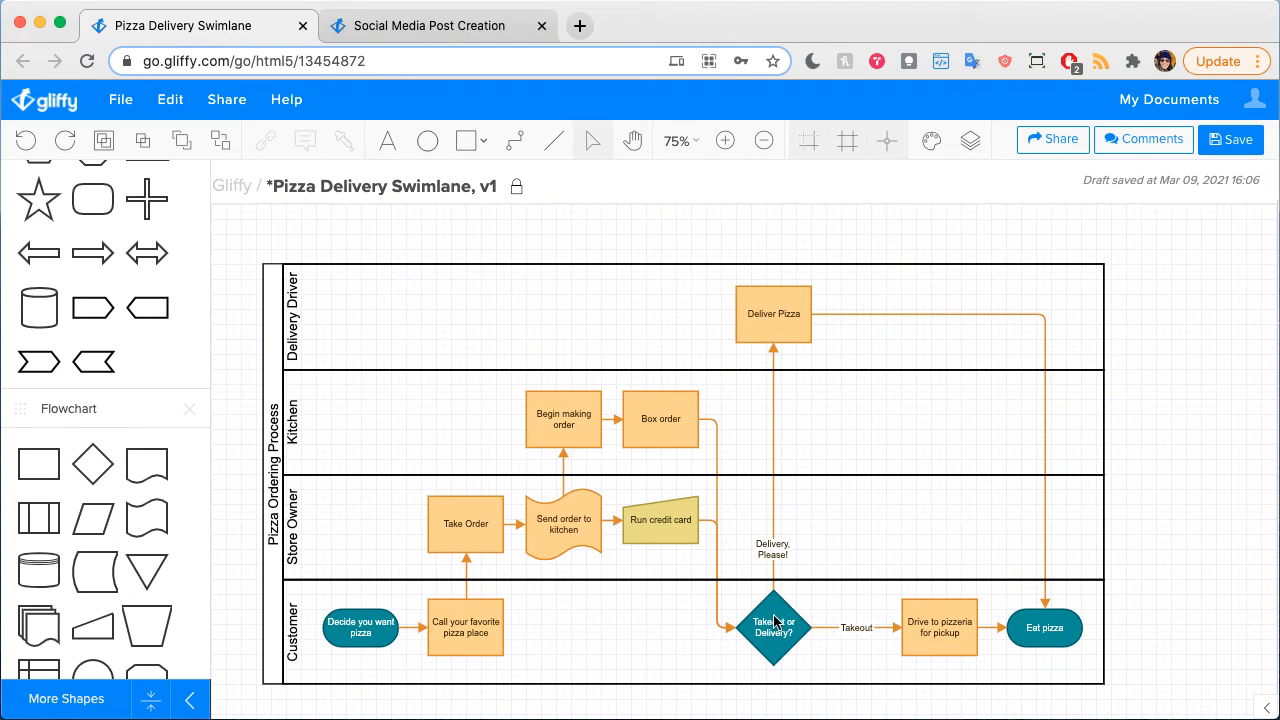
mouse_move(768, 560)
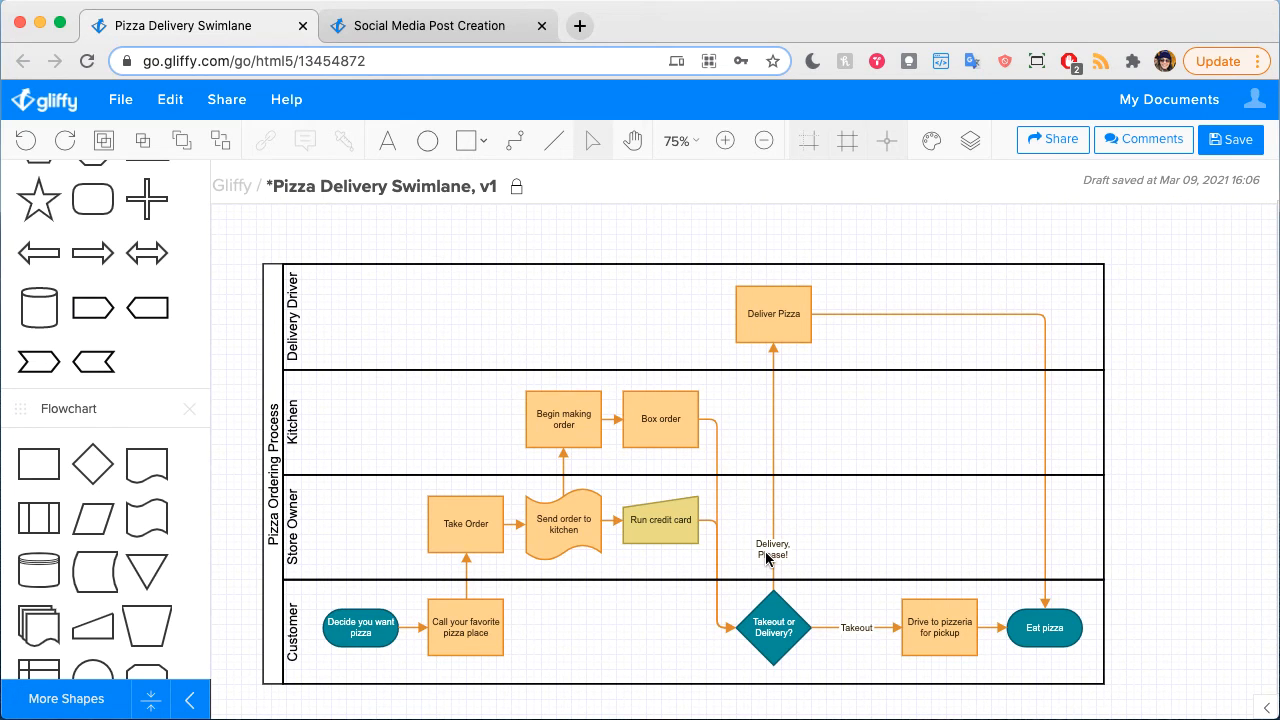
mouse_move(935, 460)
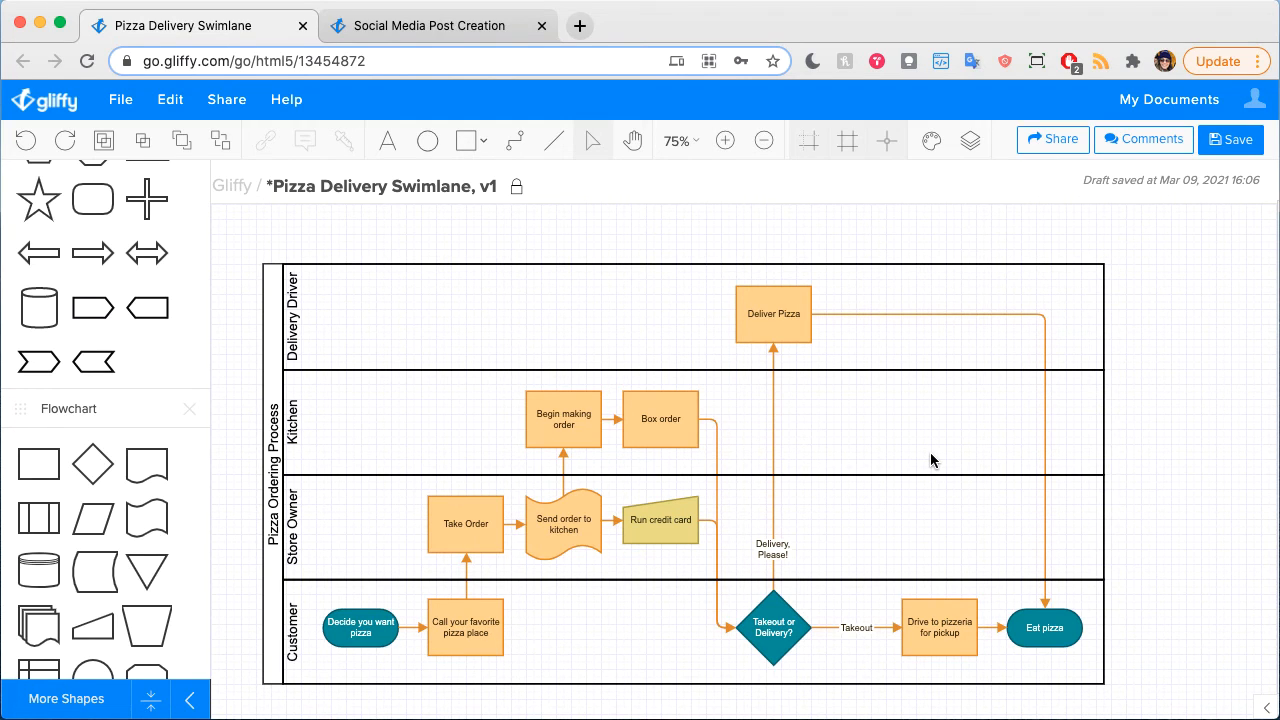
mouse_move(916, 468)
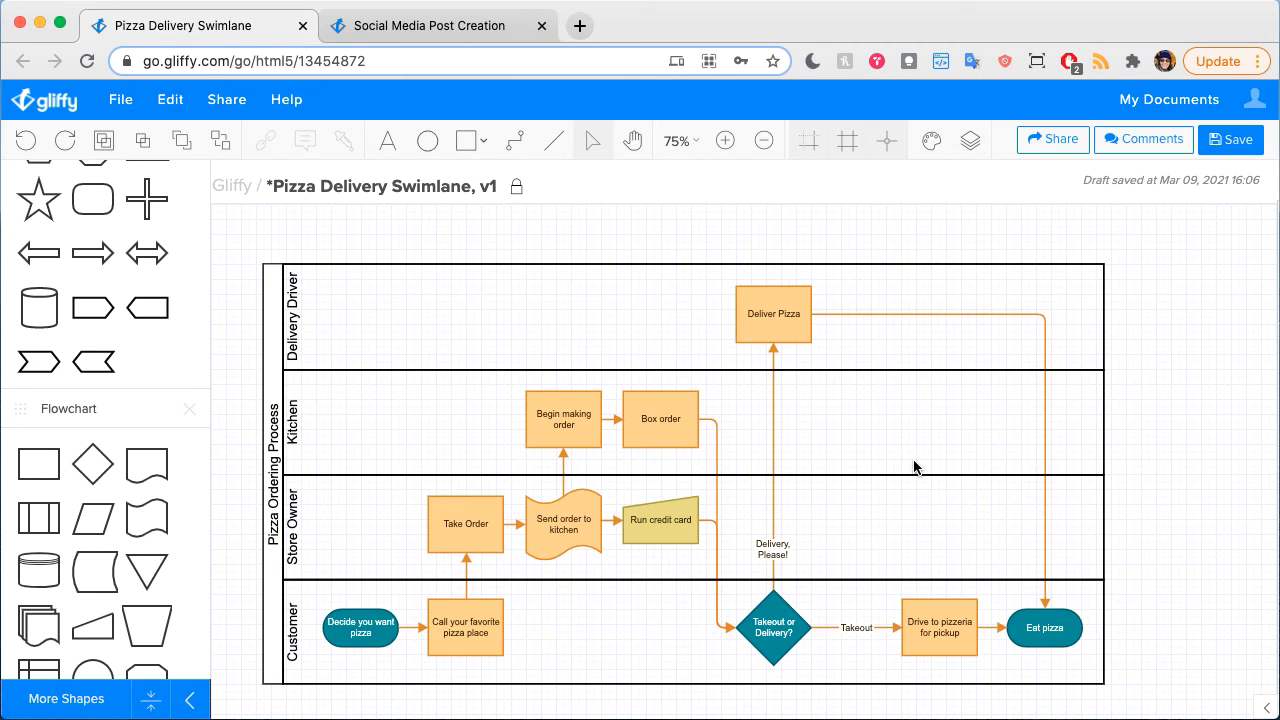
mouse_move(362, 317)
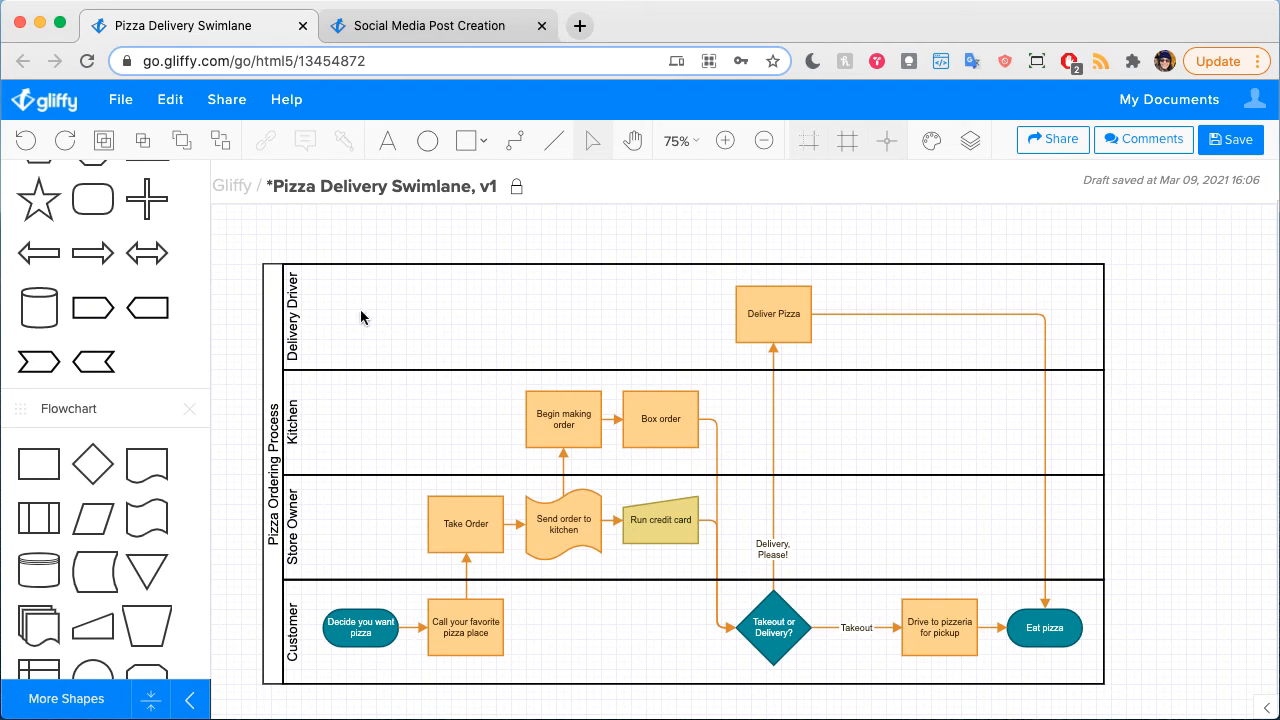
mouse_move(308, 595)
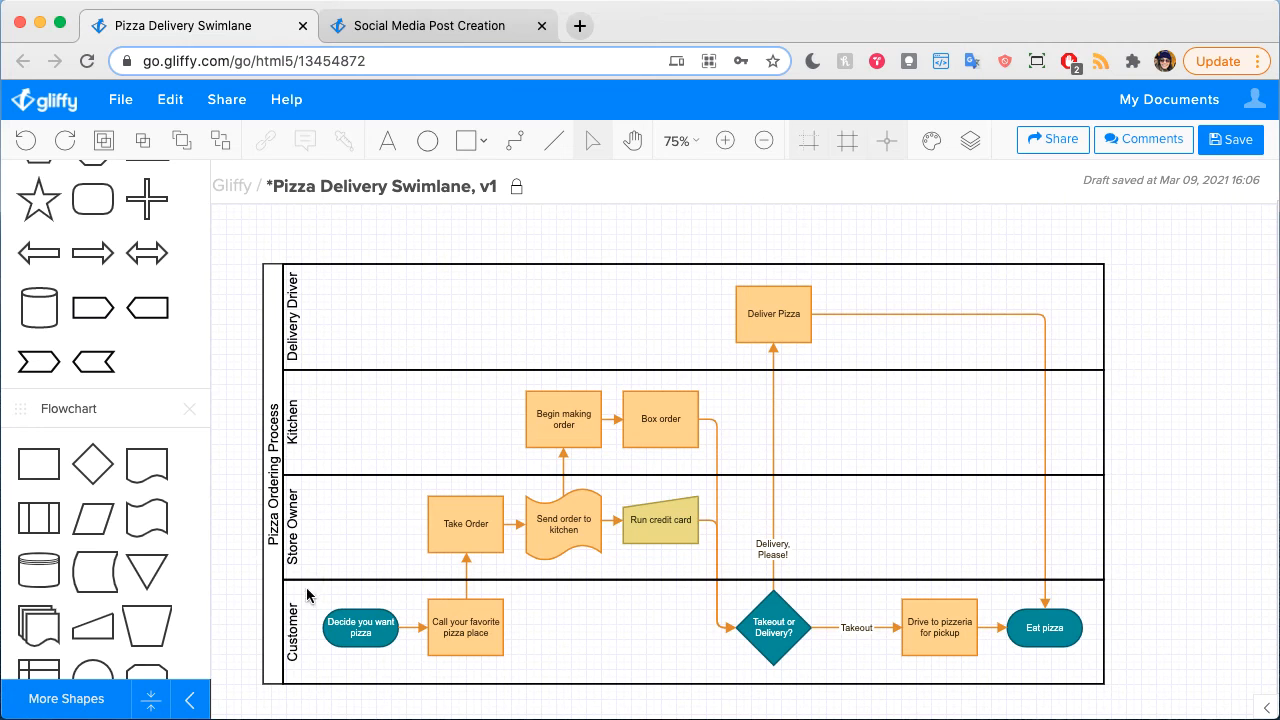
mouse_move(480, 435)
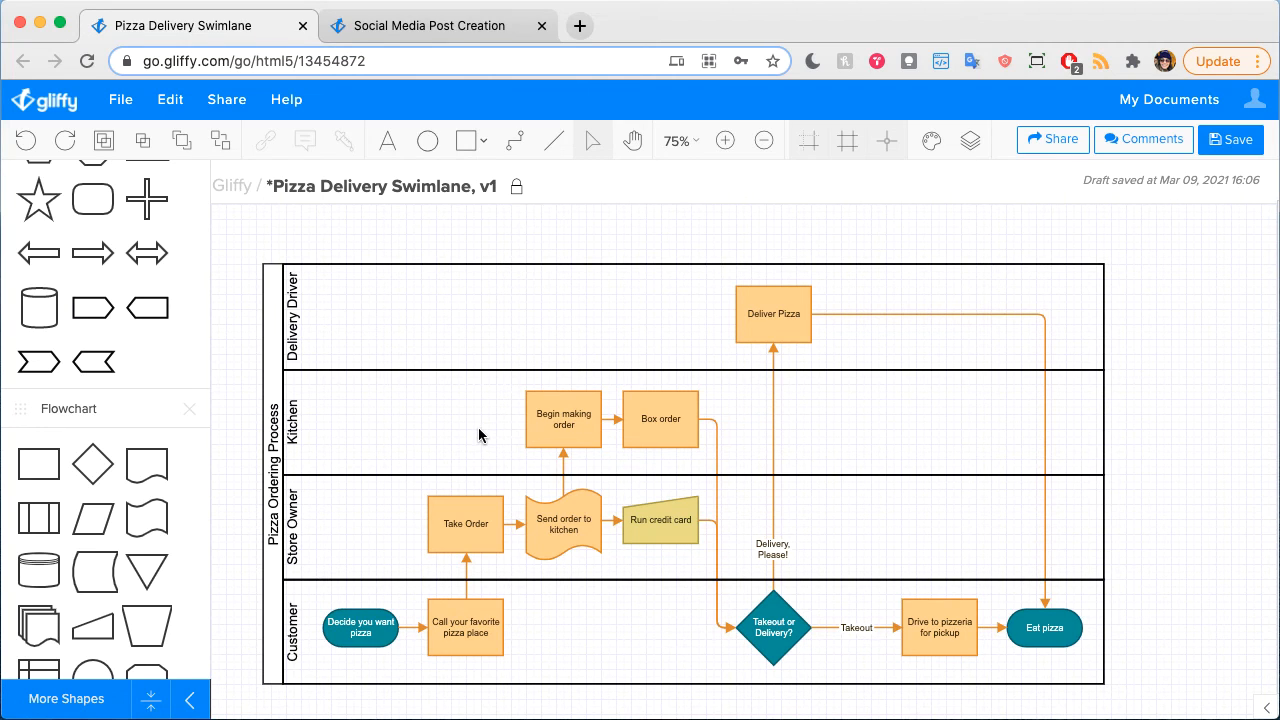